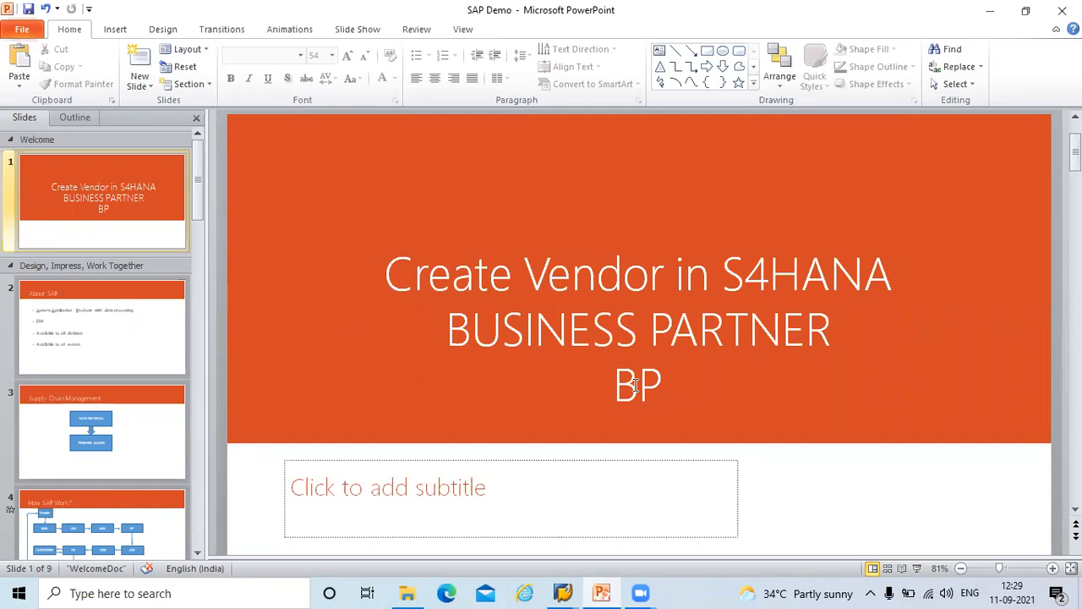
{"action": "mouse_move", "coordinate": [509, 379]}
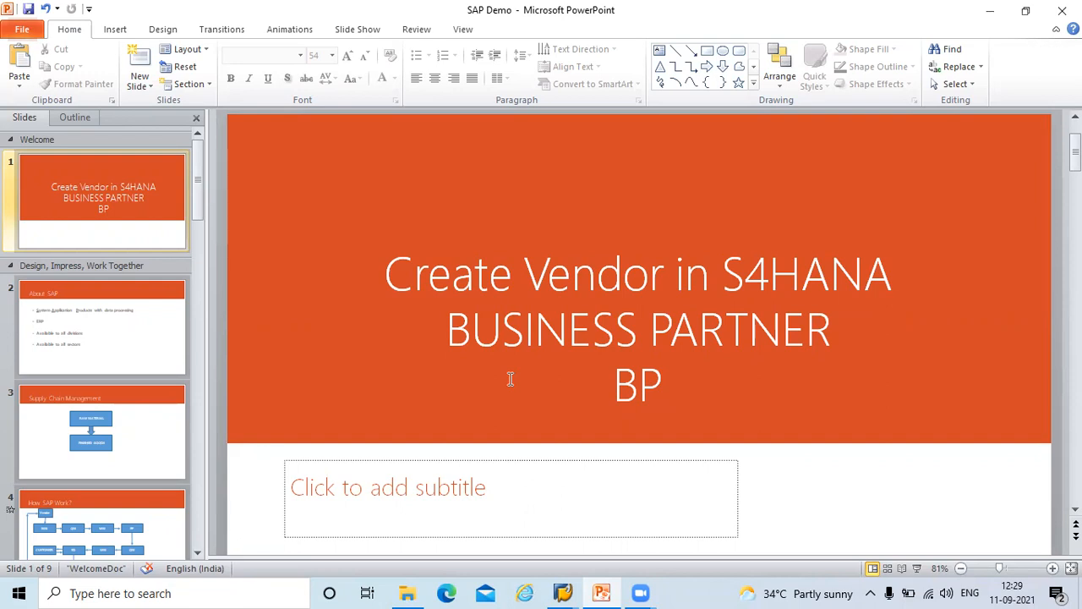
{"action": "mouse_move", "coordinate": [562, 592]}
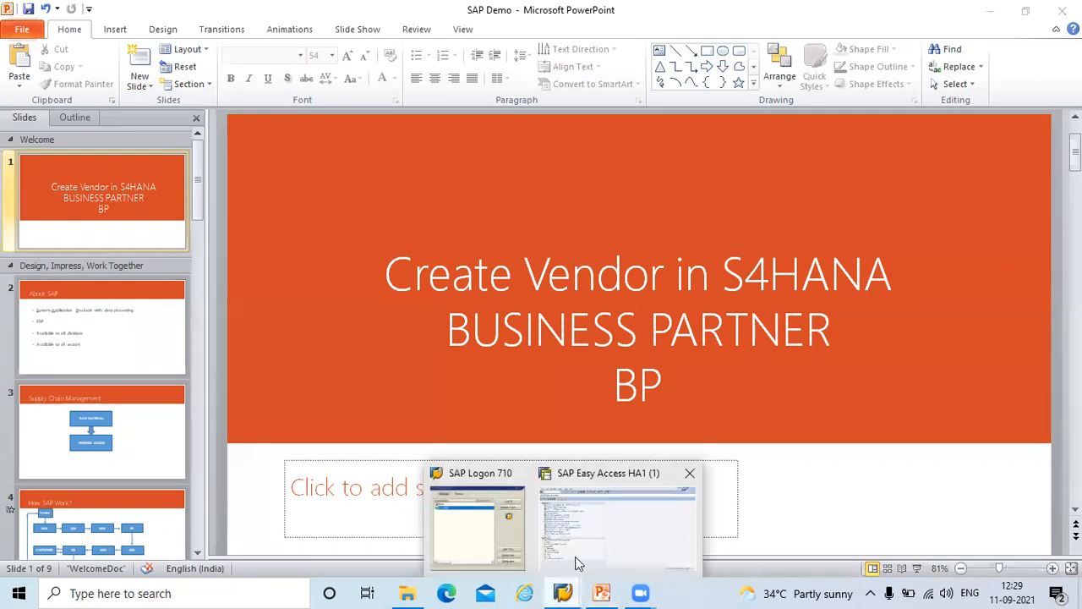
- From SAP Easy Access, run transaction BP to reach Maintain Business Partner
{"action": "left_click", "coordinate": [618, 524]}
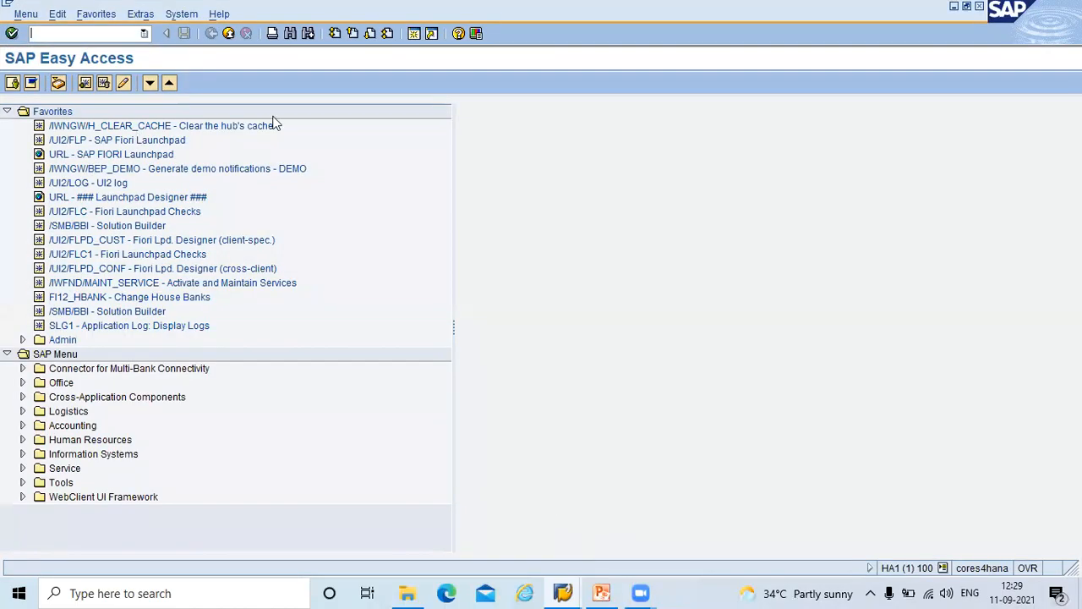
{"action": "left_click", "coordinate": [85, 33]}
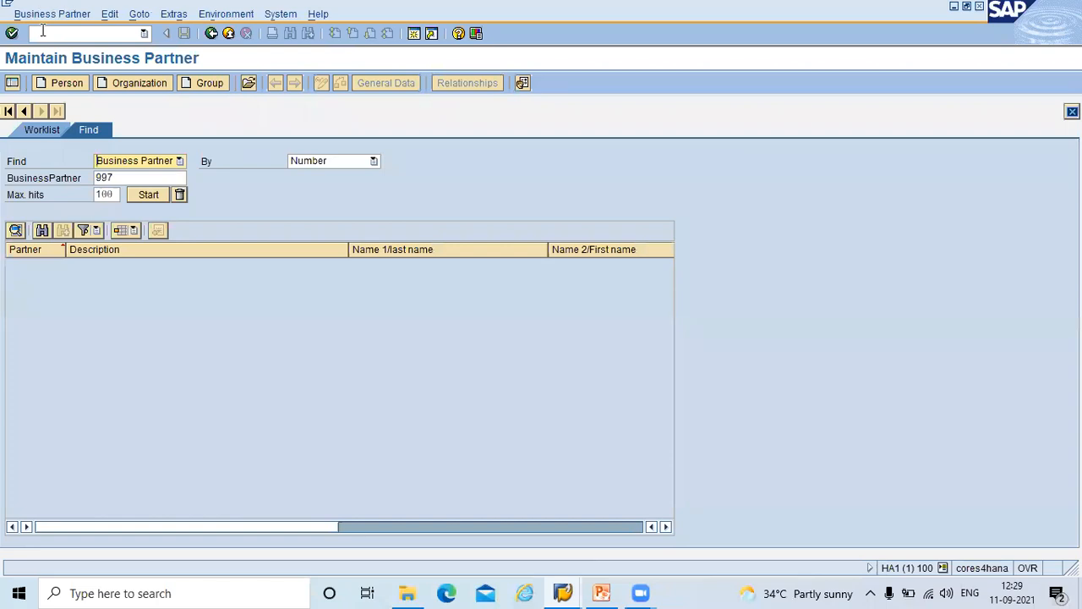
{"action": "mouse_move", "coordinate": [67, 82]}
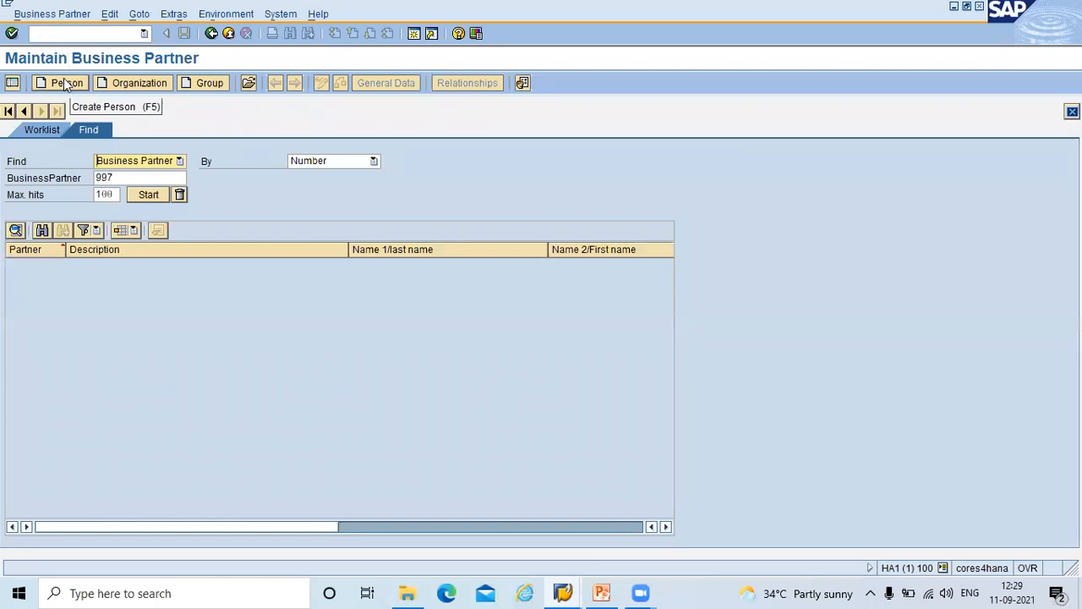
- Create a Person with External numeric numbering (lower range) grouping and Business Partner (Gen.) role
{"action": "left_click", "coordinate": [65, 82]}
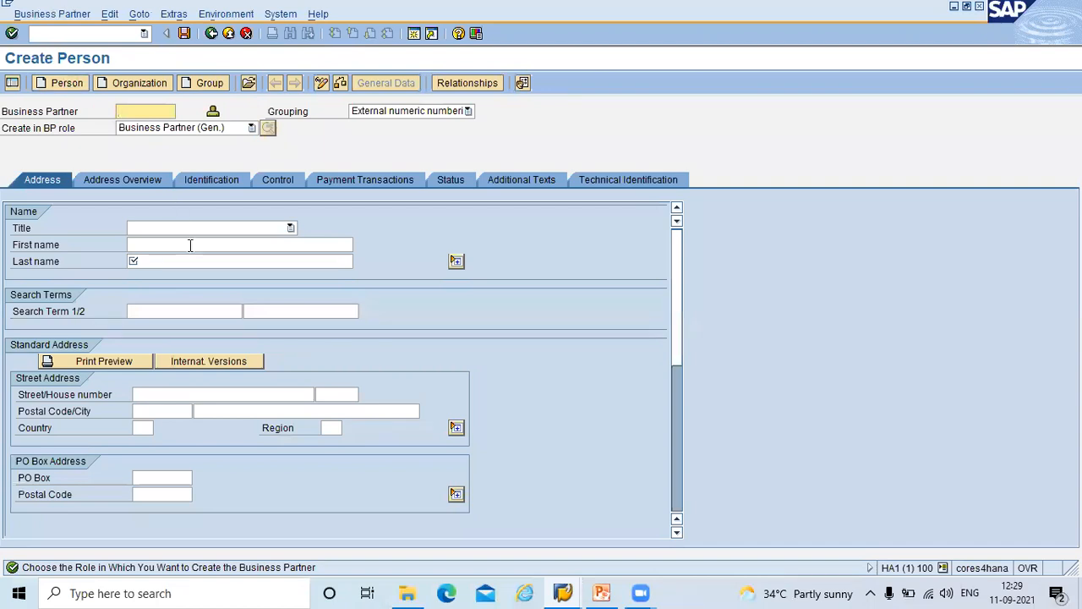
{"action": "left_click", "coordinate": [467, 111]}
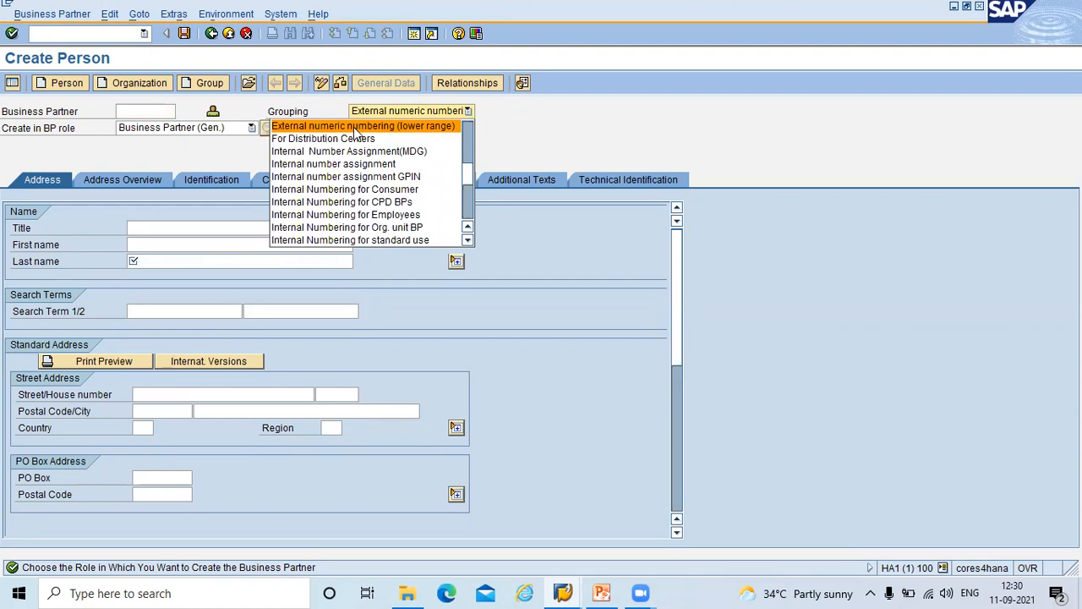
{"action": "mouse_move", "coordinate": [435, 135]}
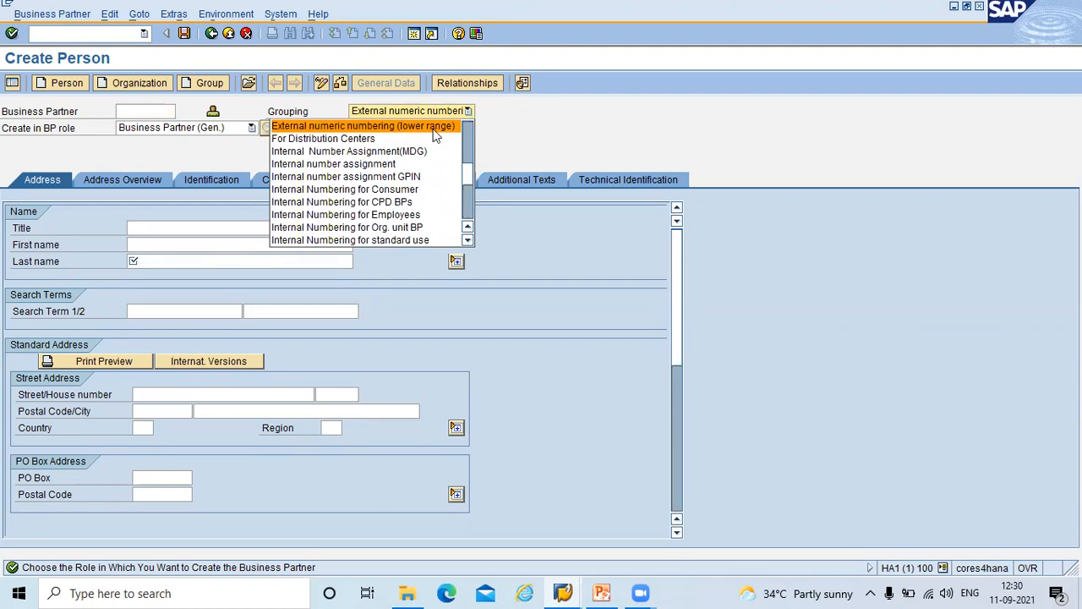
{"action": "left_click", "coordinate": [364, 125]}
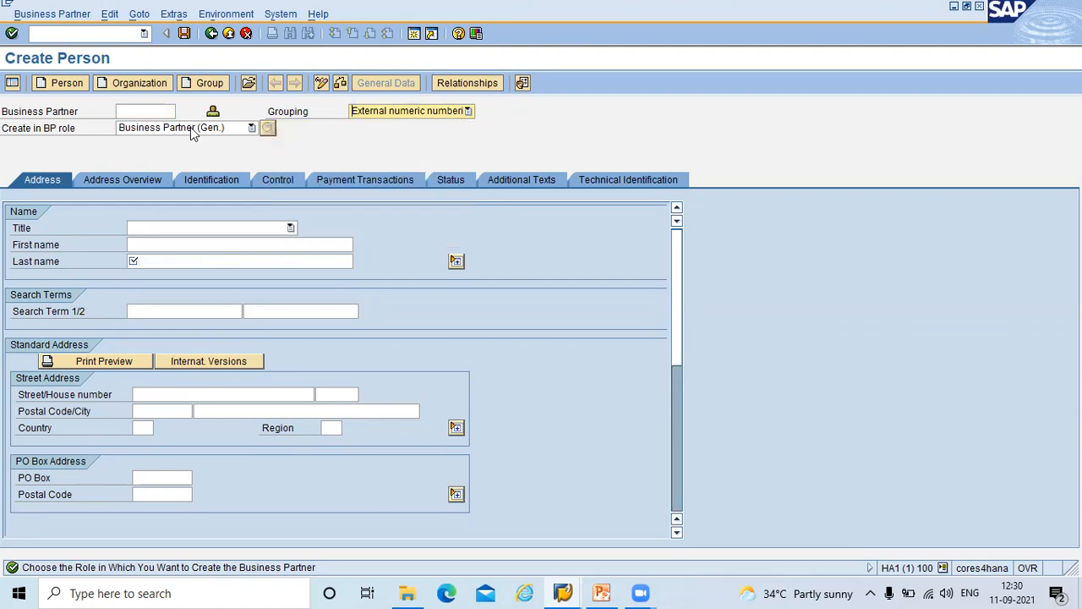
{"action": "left_click", "coordinate": [251, 127]}
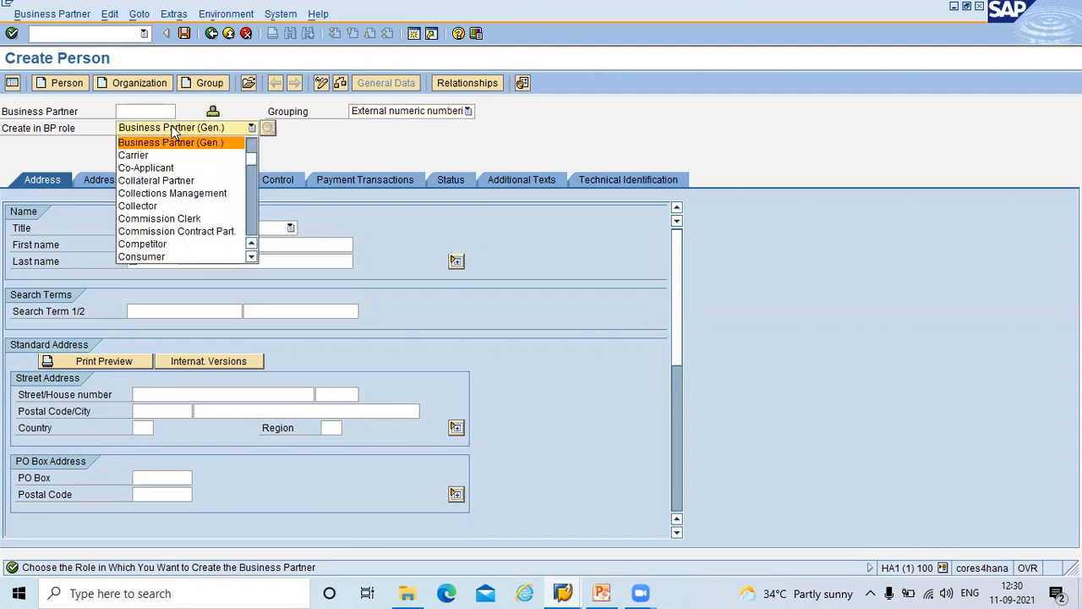
{"action": "left_click", "coordinate": [169, 142]}
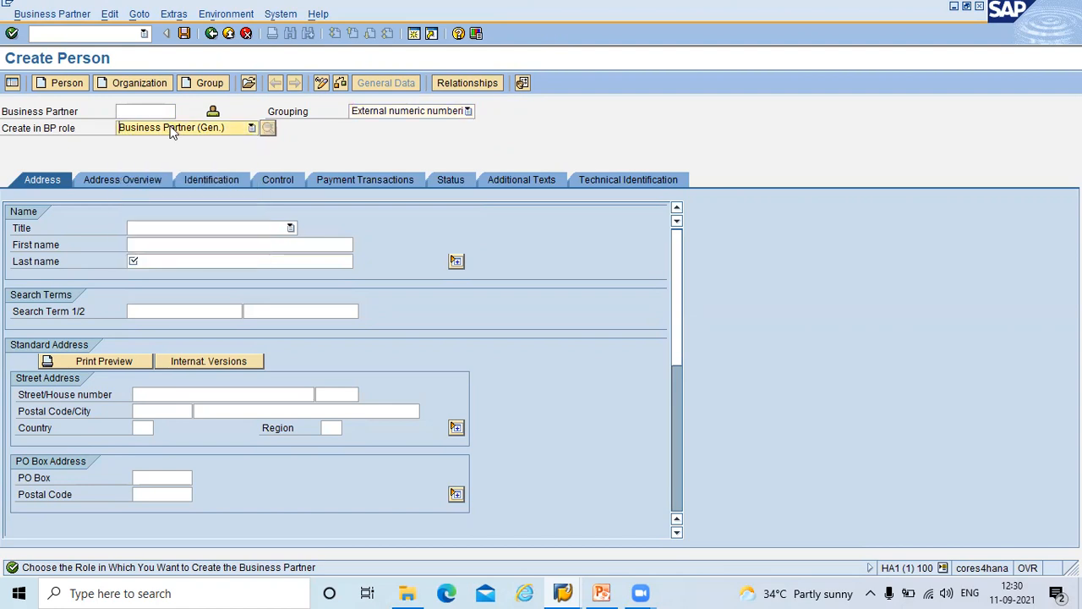
{"action": "left_click", "coordinate": [145, 111]}
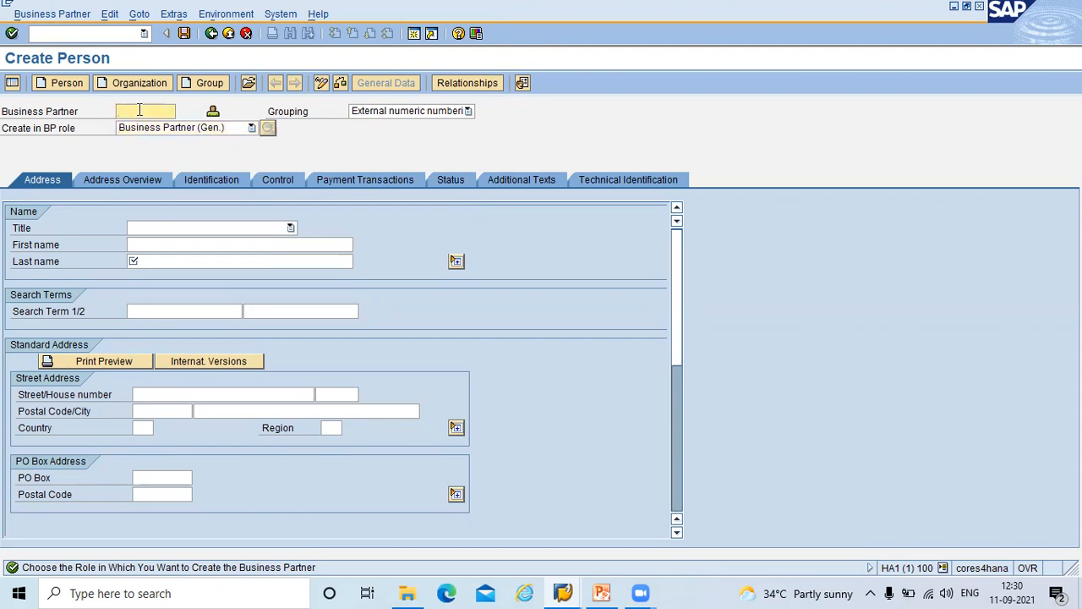
- Enter partner number 990, first name SACHIN INDS P LTD and last name SACHIN
{"action": "type", "text": "0"}
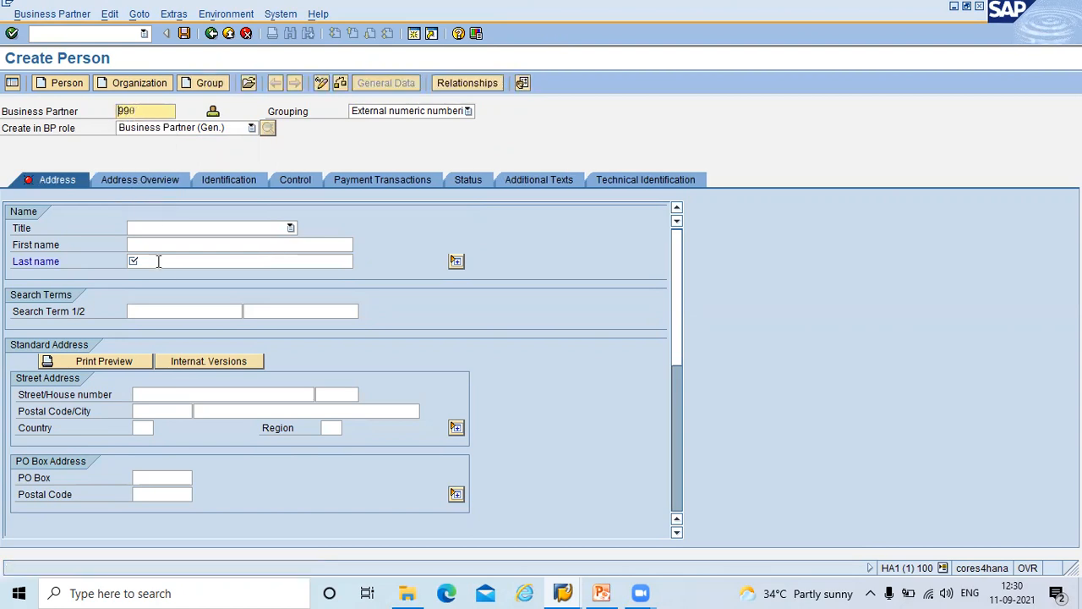
{"action": "type", "text": "SACHIN INDS"}
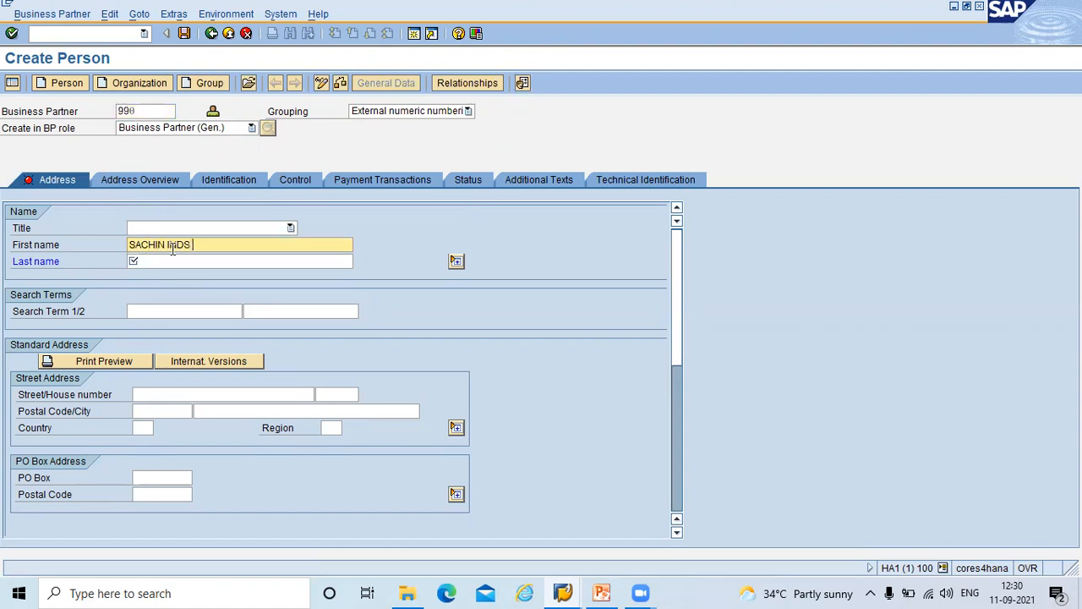
{"action": "type", "text": "P LT"}
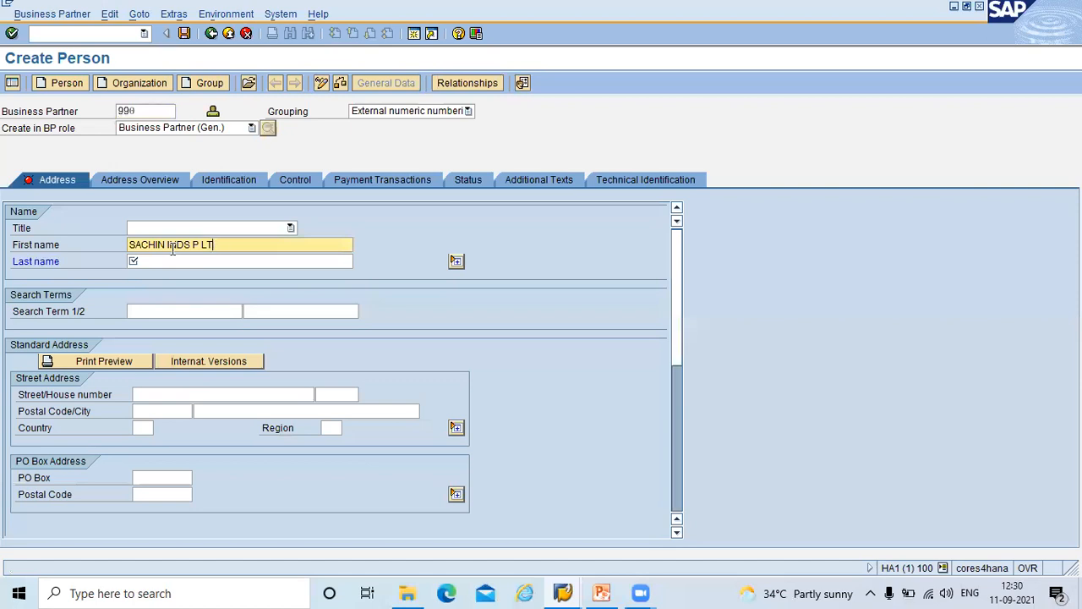
{"action": "type", "text": "S"}
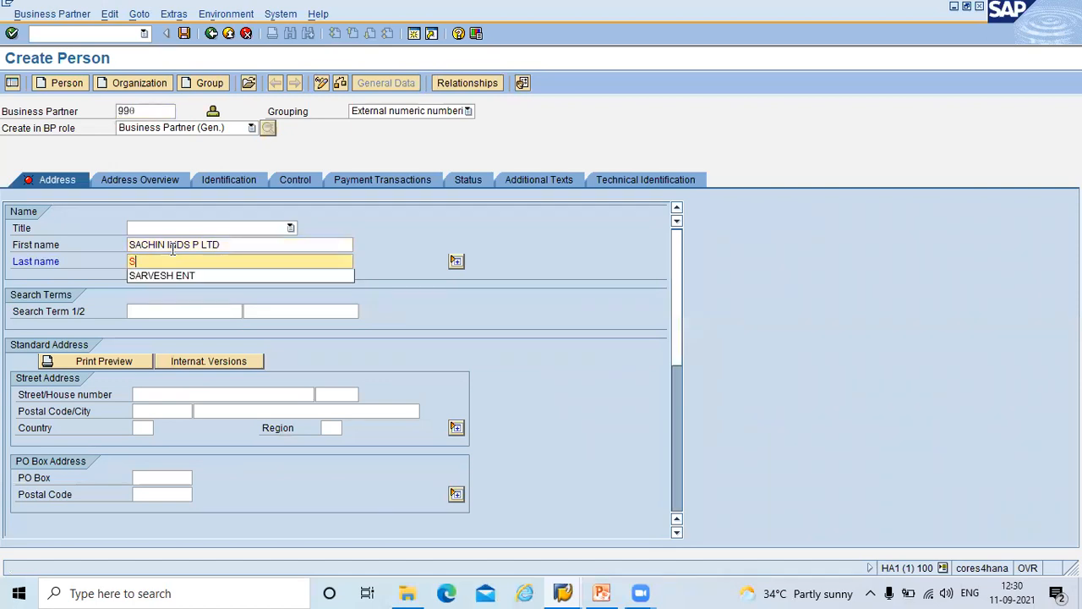
{"action": "type", "text": "SACHIN"}
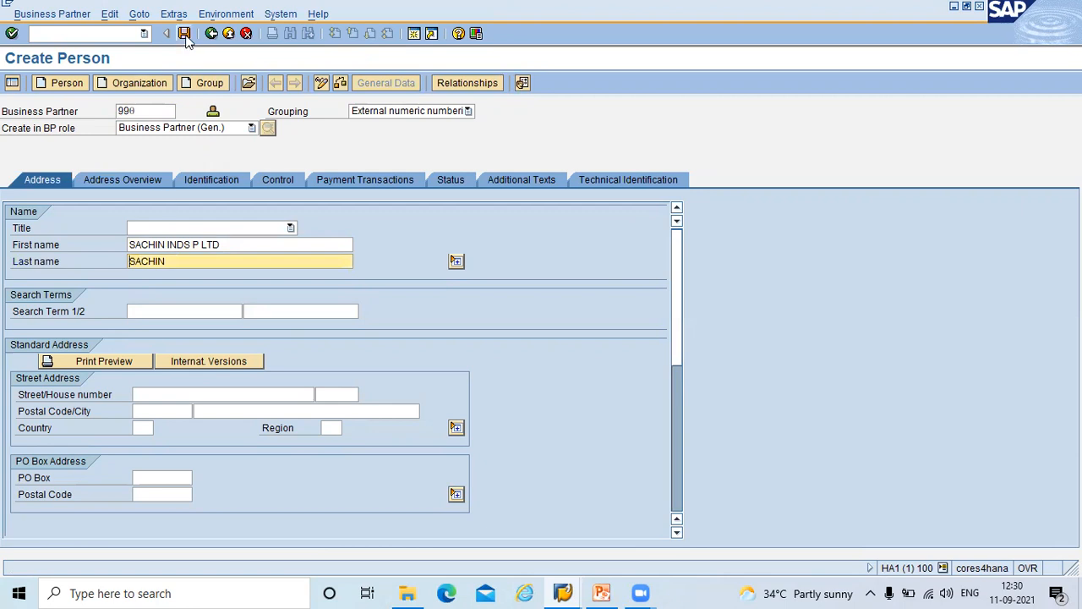
- Save partner 990 and switch it into change mode
{"action": "left_click", "coordinate": [185, 33]}
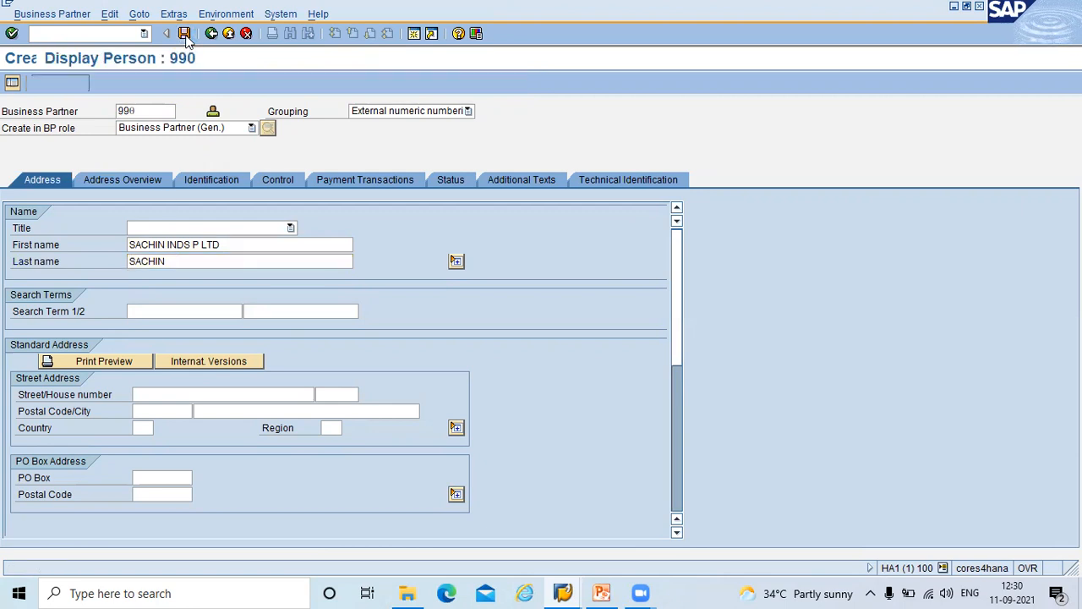
{"action": "left_click", "coordinate": [184, 33]}
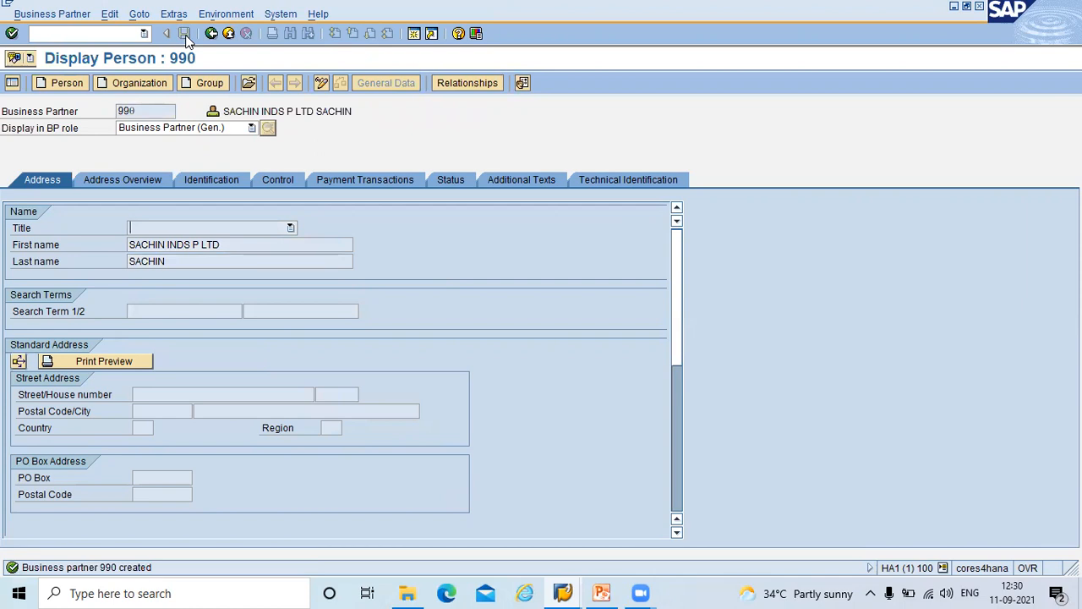
{"action": "mouse_move", "coordinate": [320, 82]}
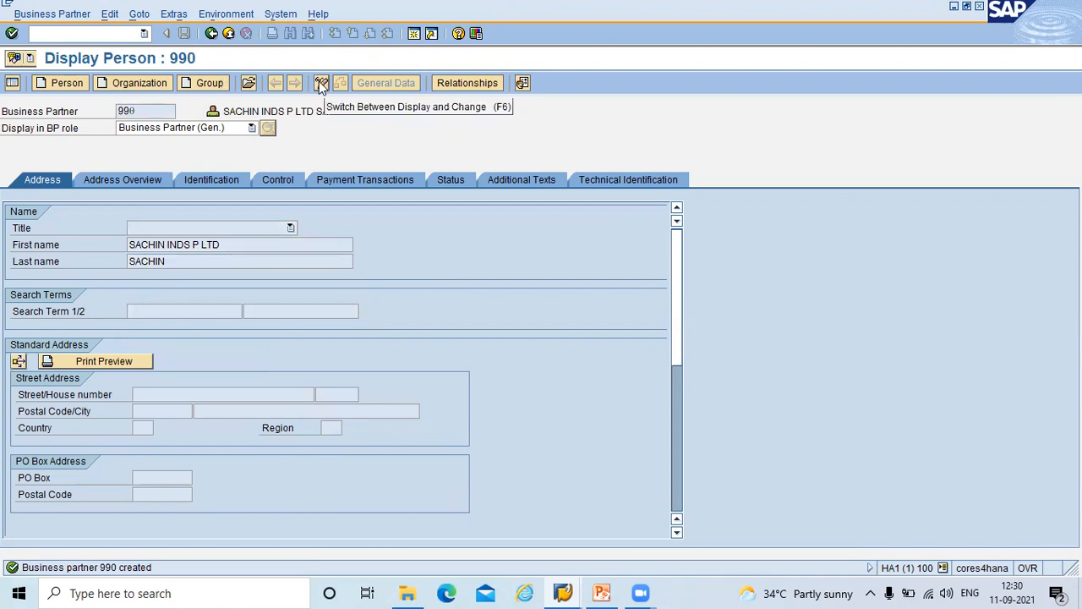
{"action": "left_click", "coordinate": [322, 82]}
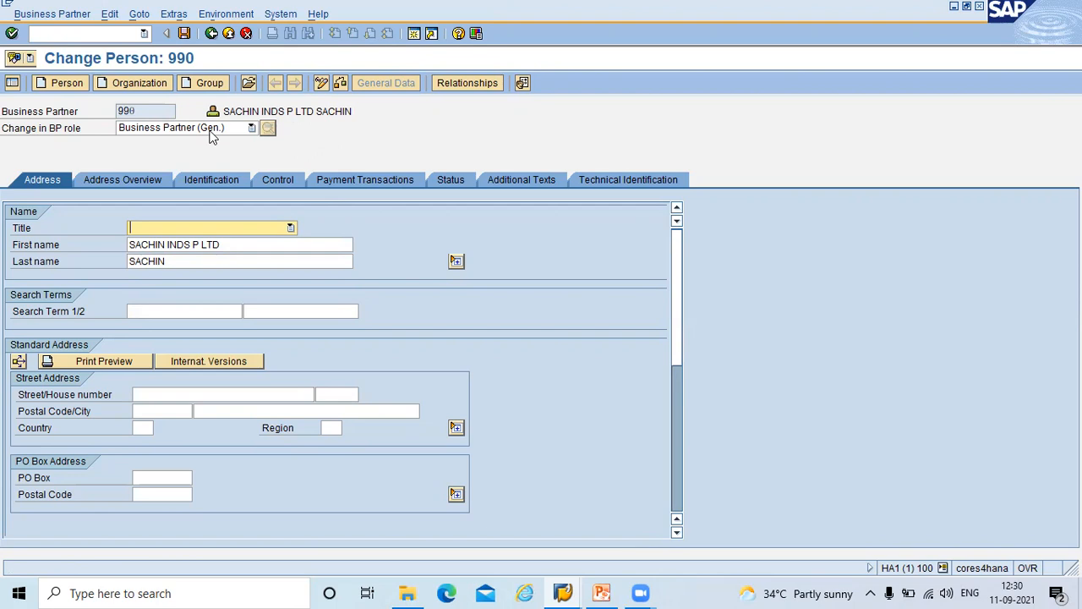
- Choose Supplier (Fin.Accounting) as the BP role to change partner 990 in
{"action": "left_click", "coordinate": [251, 128]}
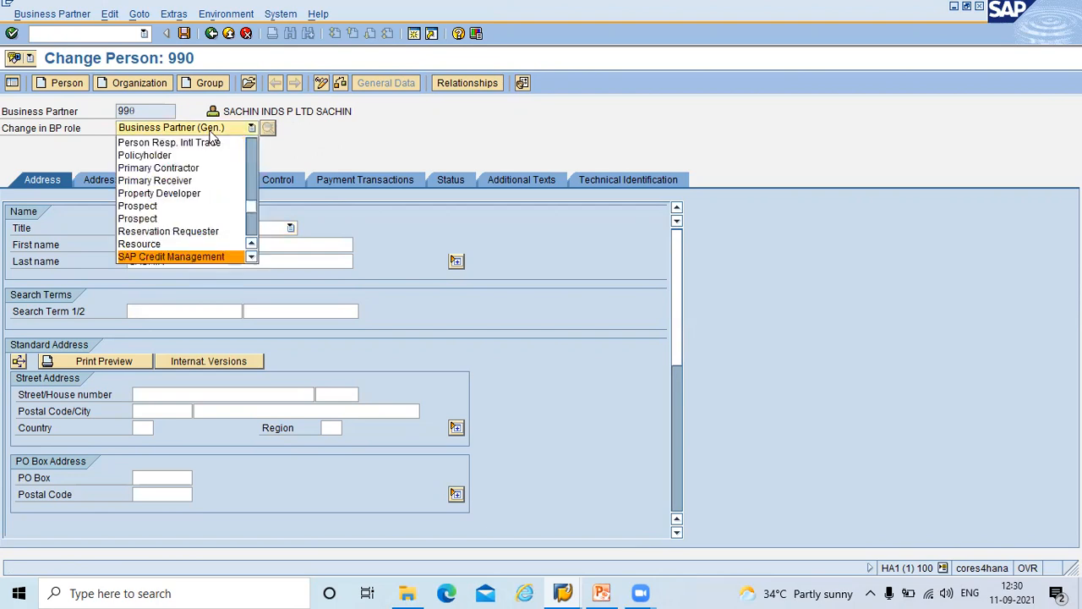
{"action": "scroll", "scroll_direction": "down", "scroll_amount": 3}
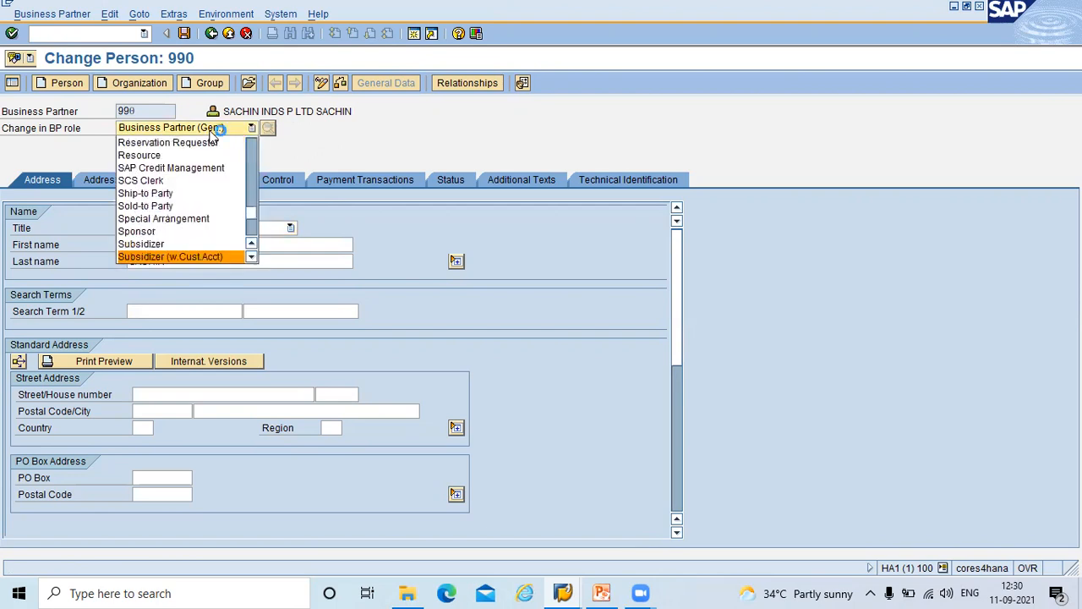
{"action": "scroll", "scroll_direction": "down", "scroll_amount": 3}
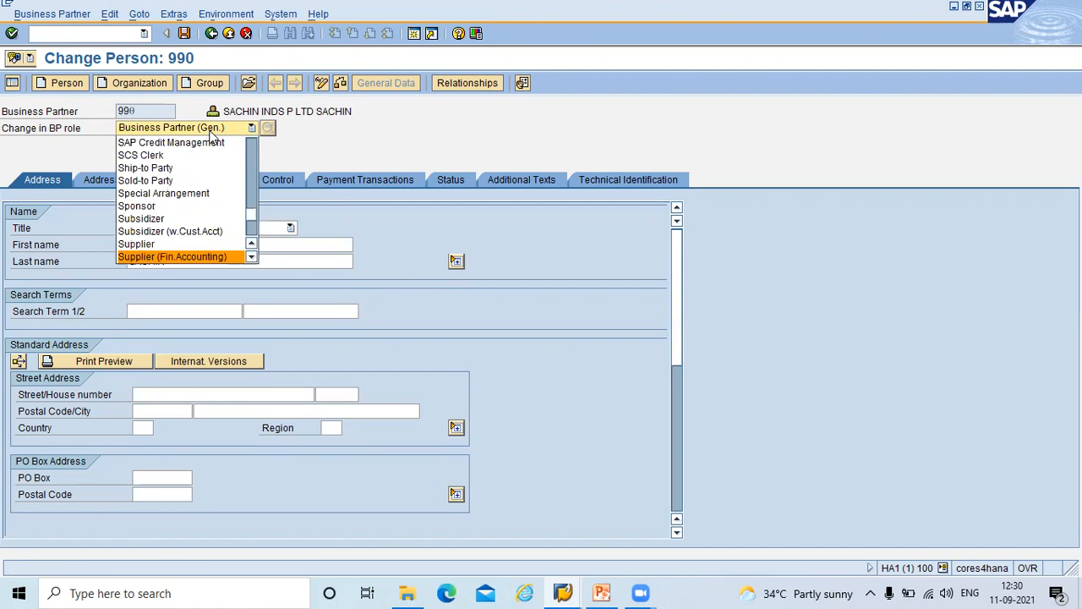
{"action": "left_click", "coordinate": [173, 256]}
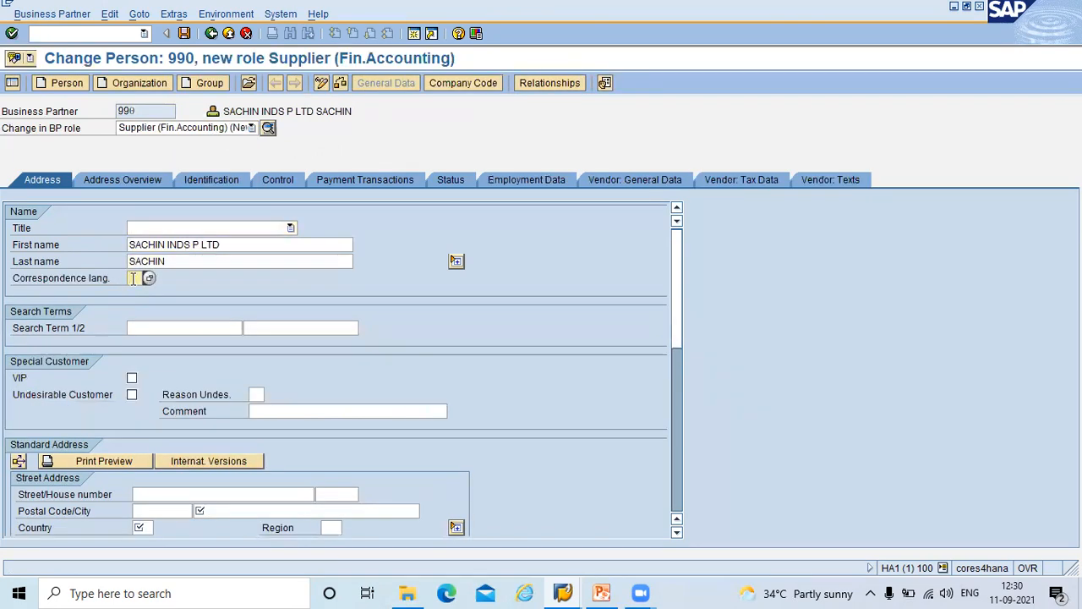
- Fill the address with correspondence language EN, city CHENNAI and country IN
{"action": "type", "text": "EN"}
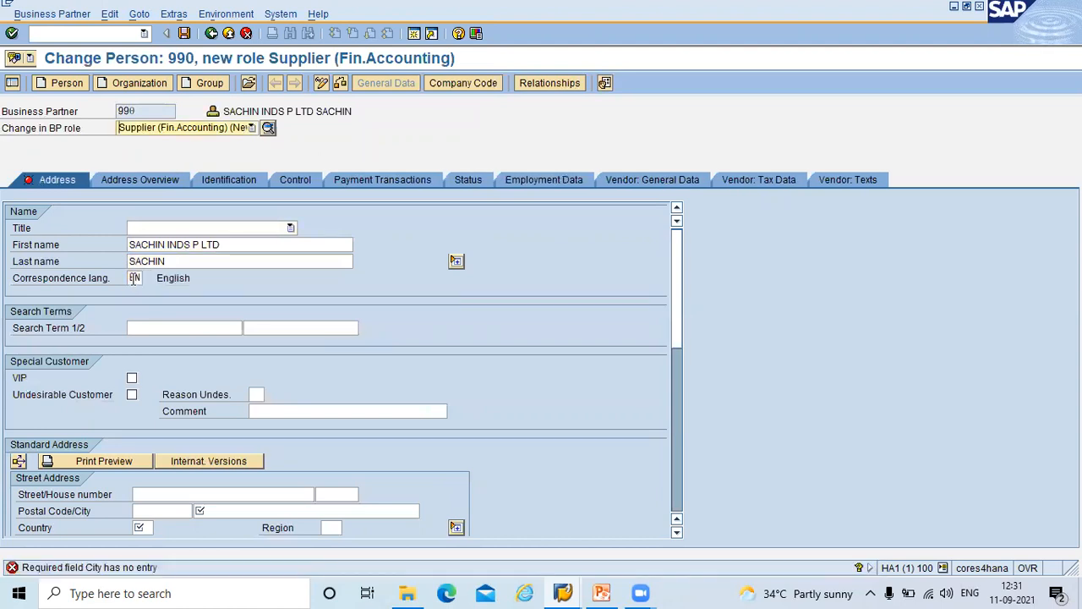
{"action": "left_click", "coordinate": [304, 510]}
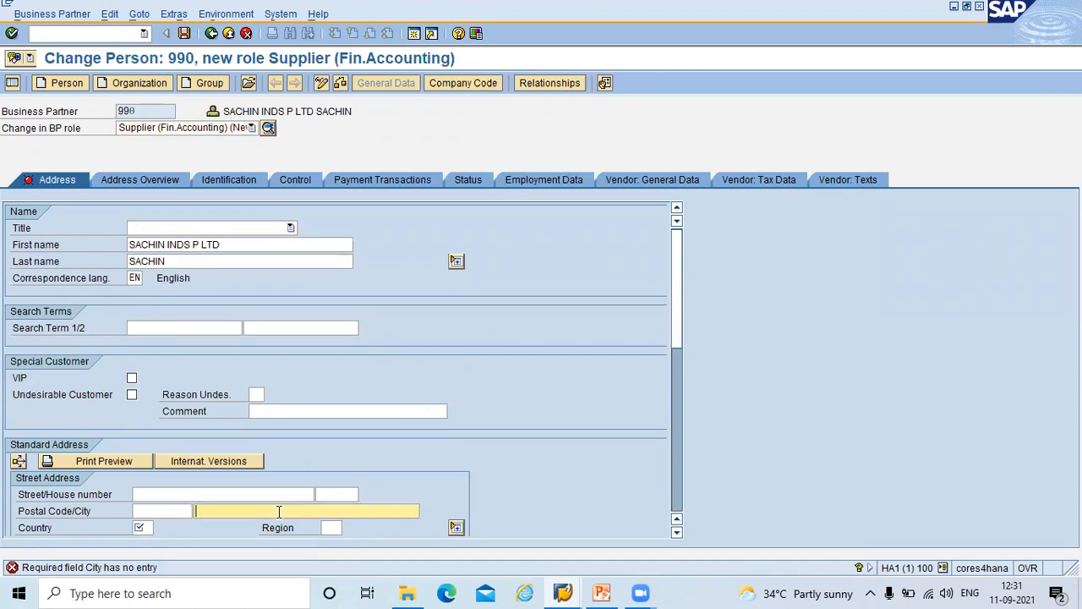
{"action": "type", "text": "CHENNAI"}
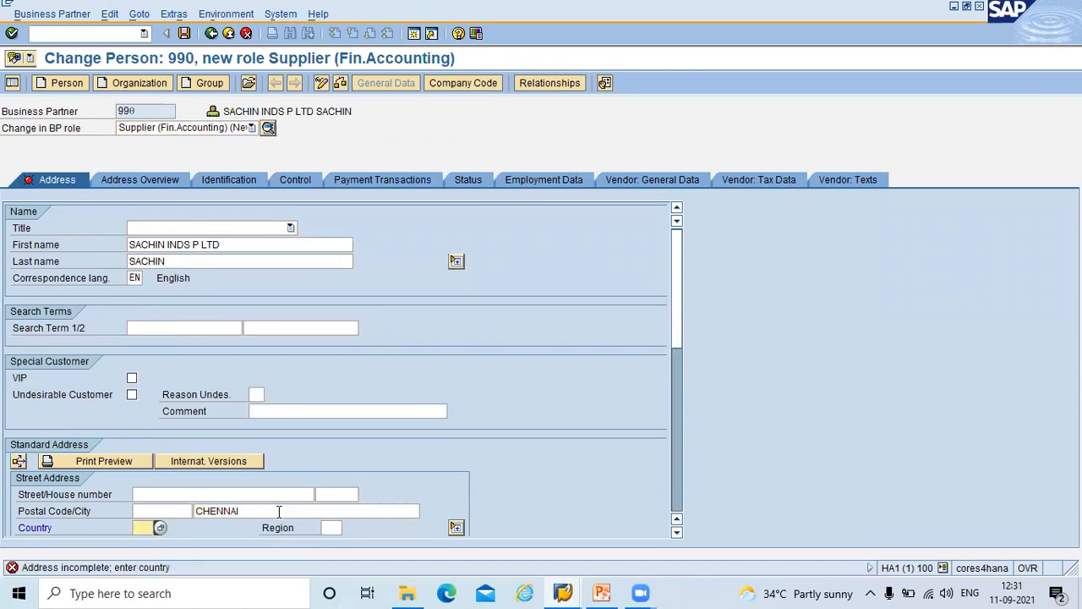
{"action": "type", "text": "IN"}
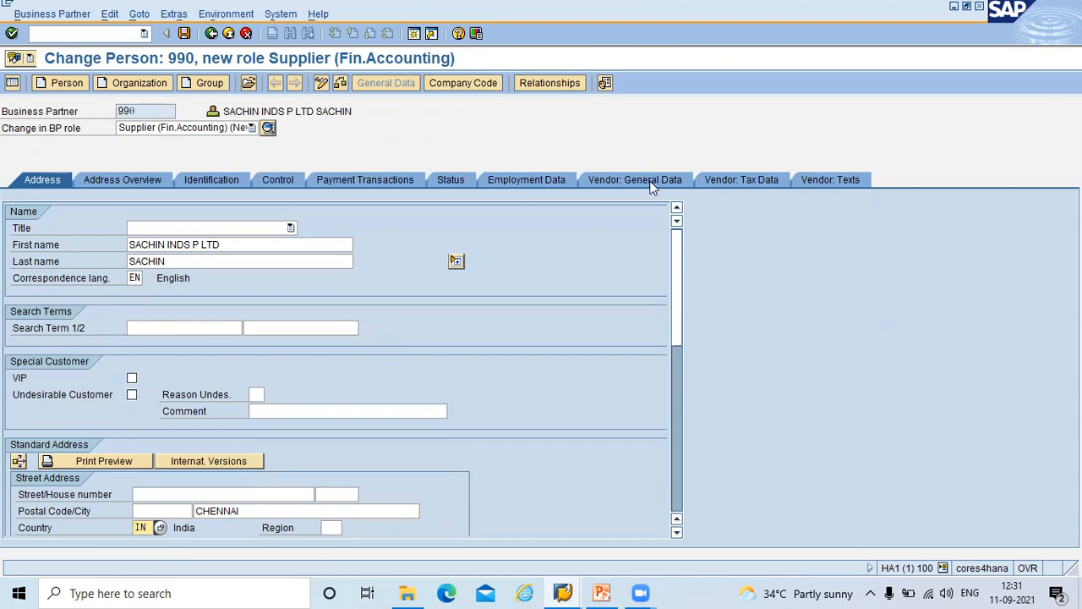
- Enter external vendor number BBBBZZZZZZ on the Vendor: General Data tab
{"action": "left_click", "coordinate": [634, 179]}
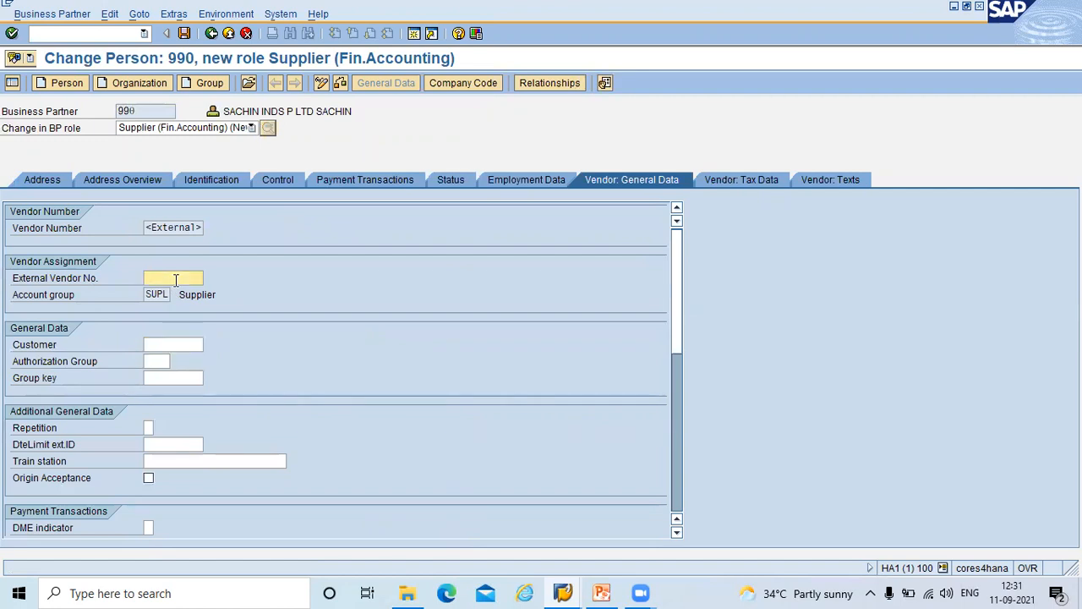
{"action": "type", "text": "BBBB"}
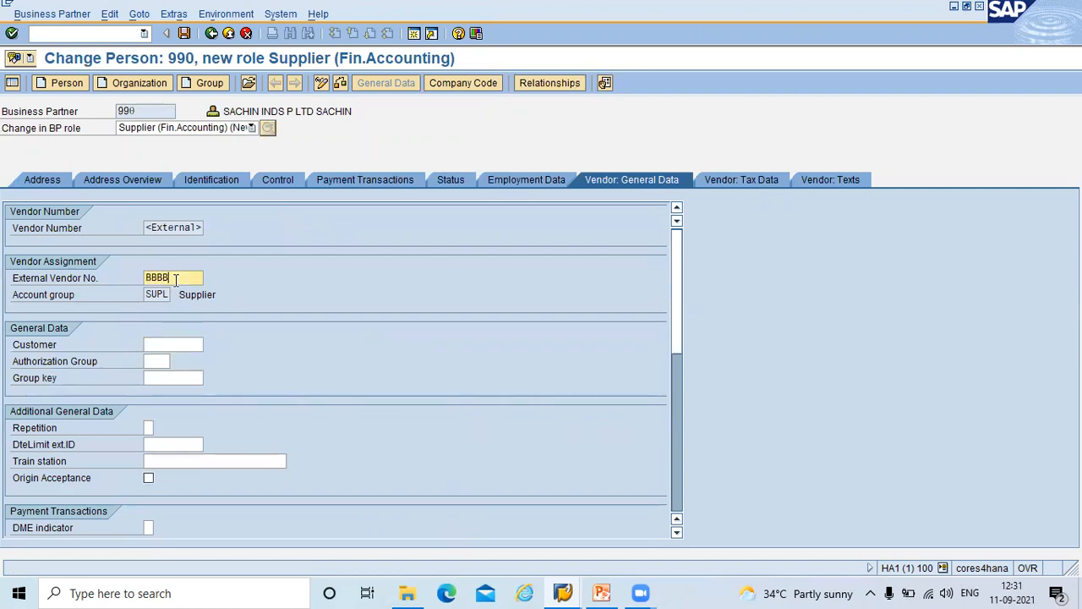
{"action": "type", "text": "ZZZZZZ"}
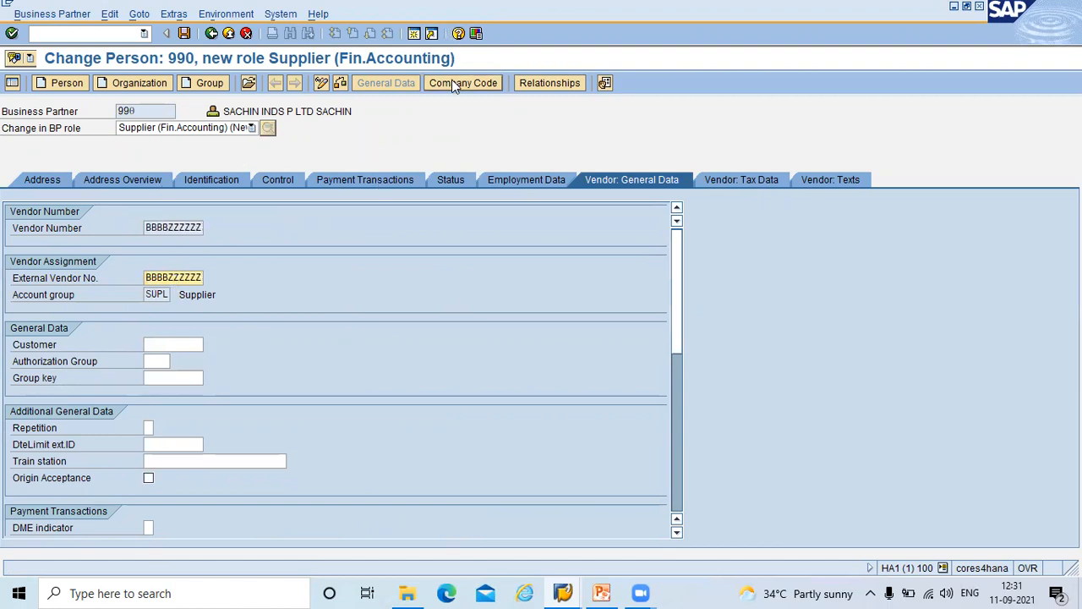
- Delete the unsaved company code 1710 from the supplier, confirming twice
{"action": "left_click", "coordinate": [463, 83]}
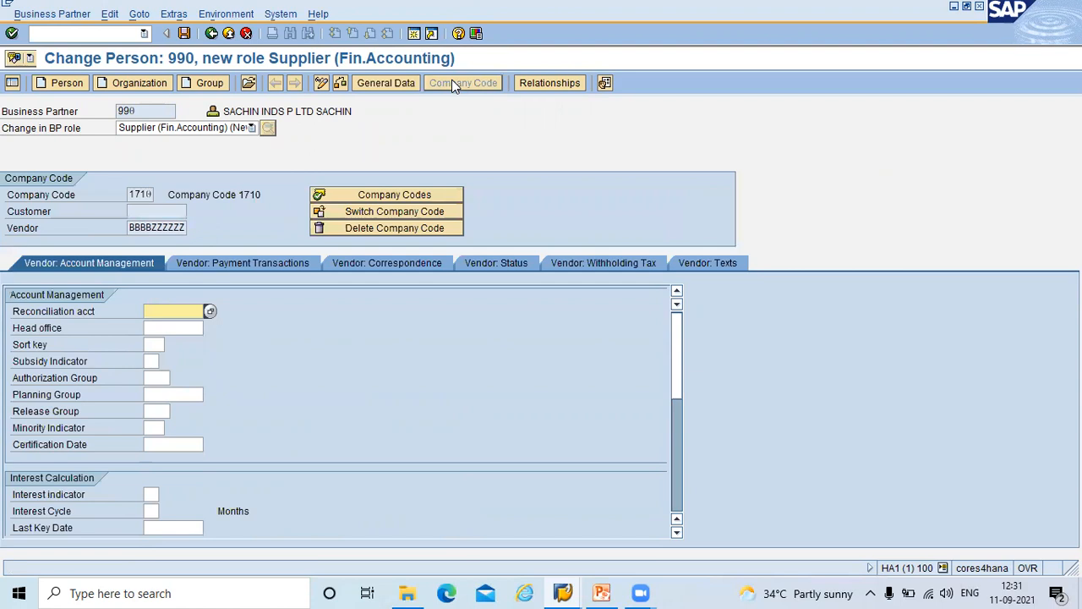
{"action": "mouse_move", "coordinate": [358, 220]}
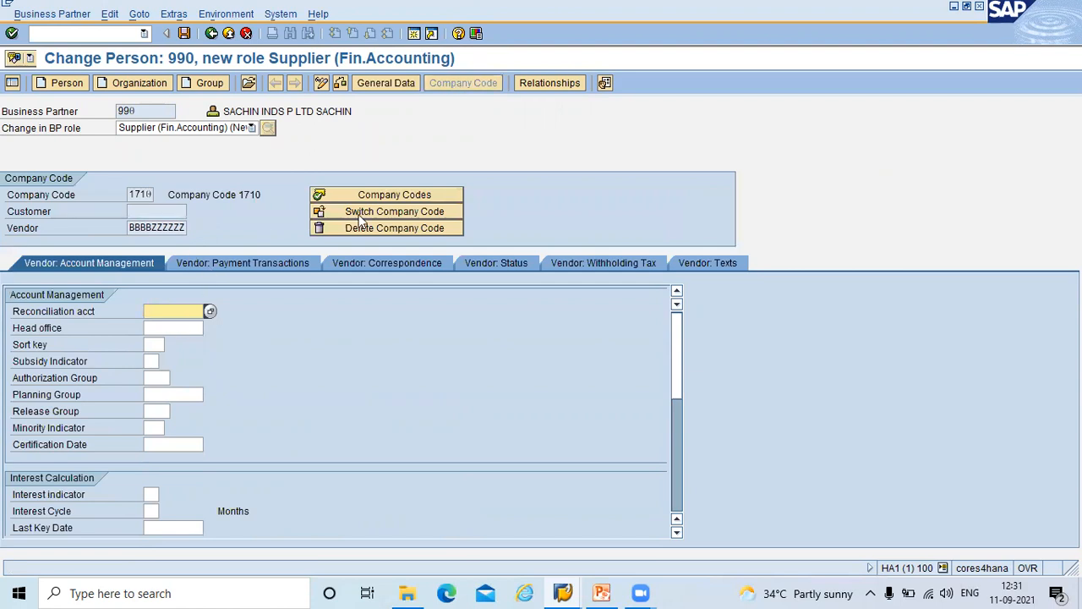
{"action": "mouse_move", "coordinate": [389, 228]}
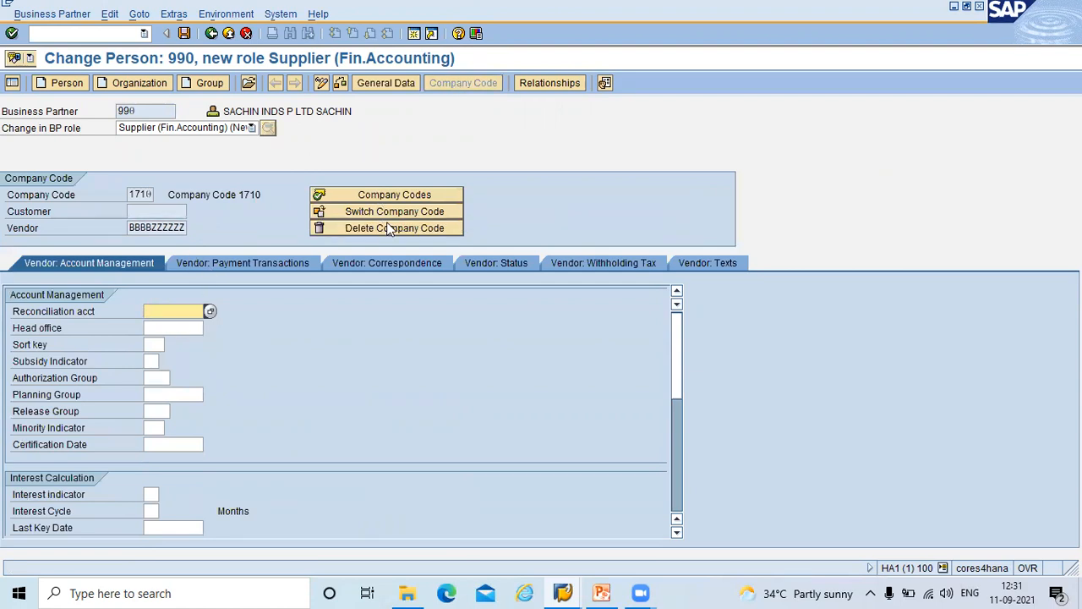
{"action": "mouse_move", "coordinate": [394, 228]}
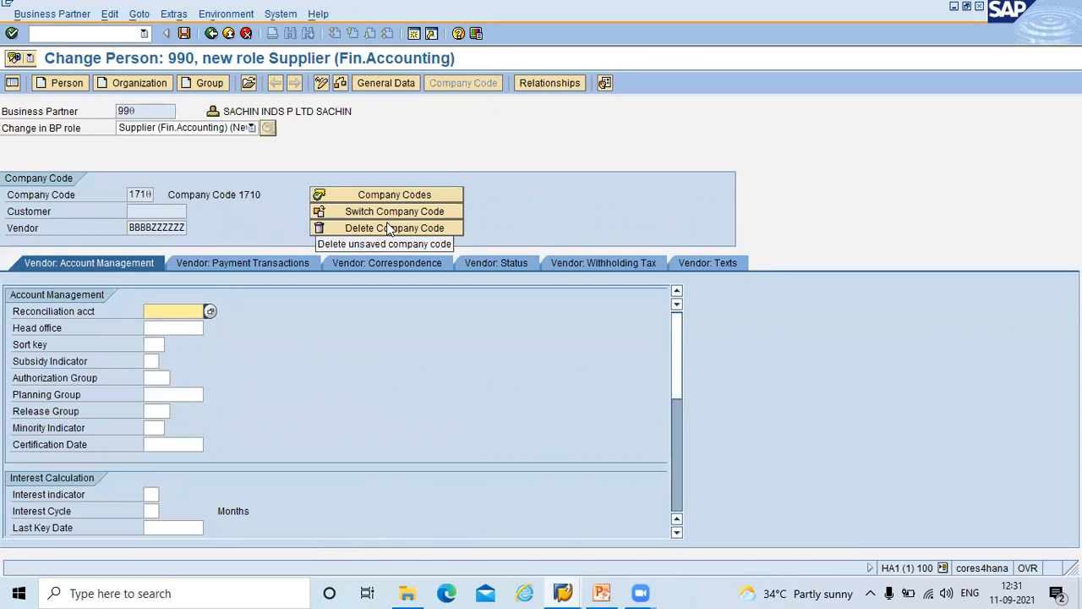
{"action": "left_click", "coordinate": [385, 227]}
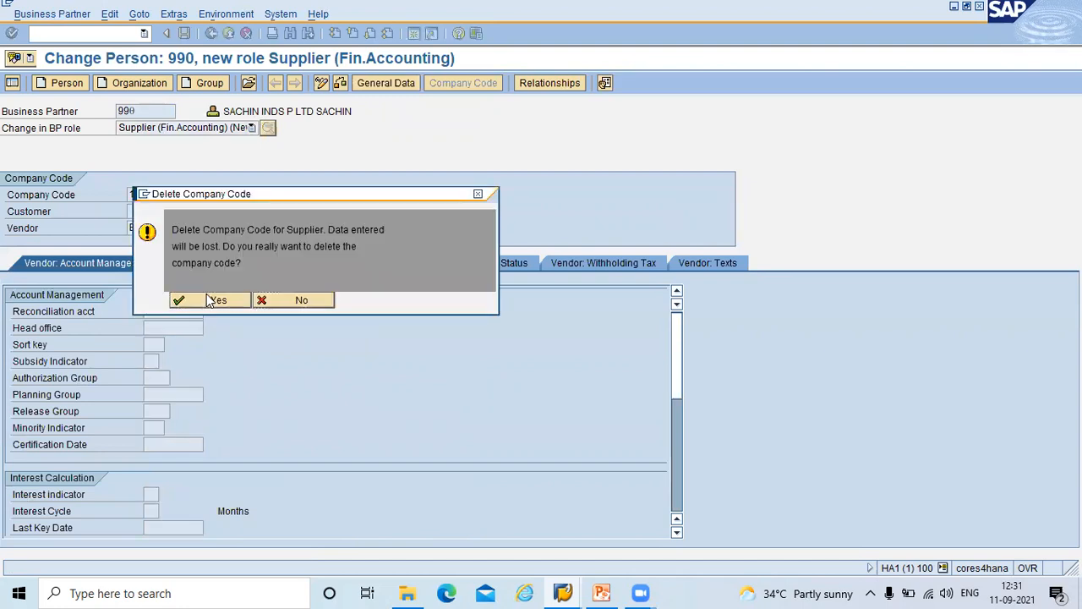
{"action": "left_click", "coordinate": [217, 299]}
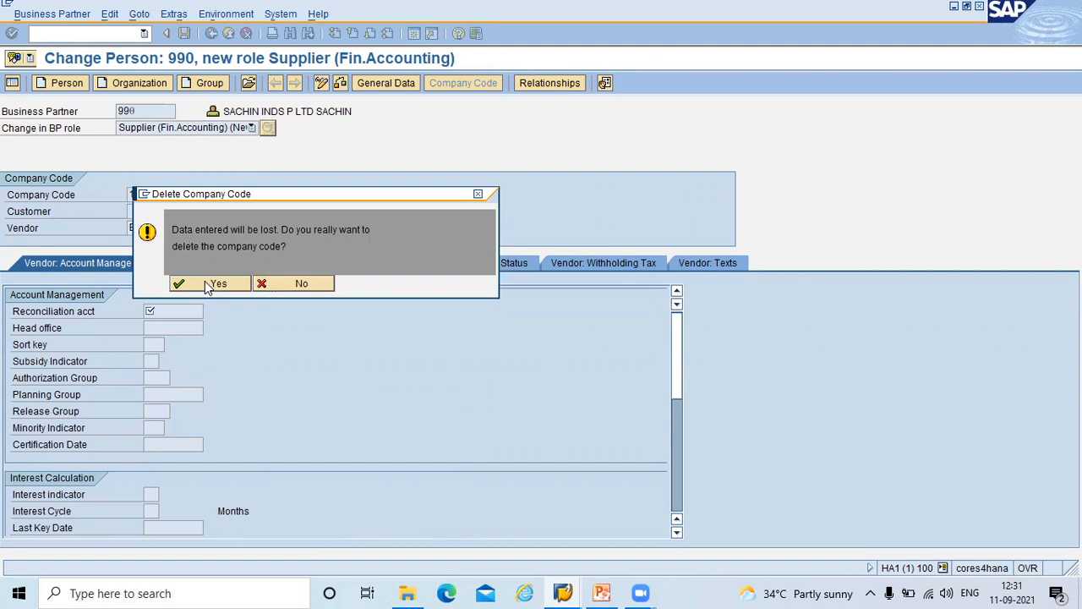
{"action": "left_click", "coordinate": [209, 284]}
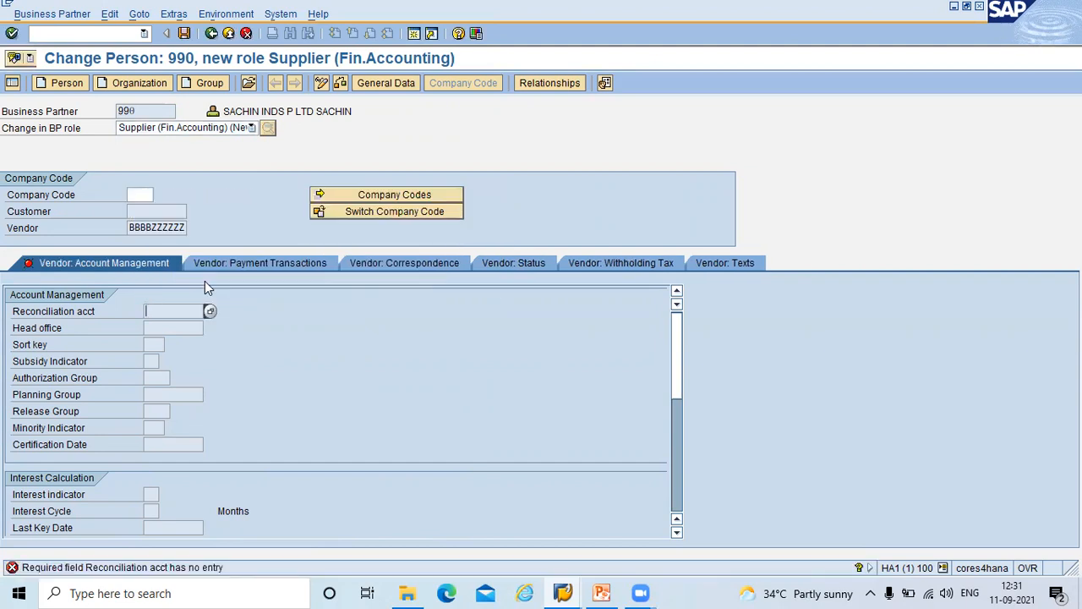
- Add company code 1010 with reconciliation account 12110000 and save
{"action": "left_click", "coordinate": [140, 194]}
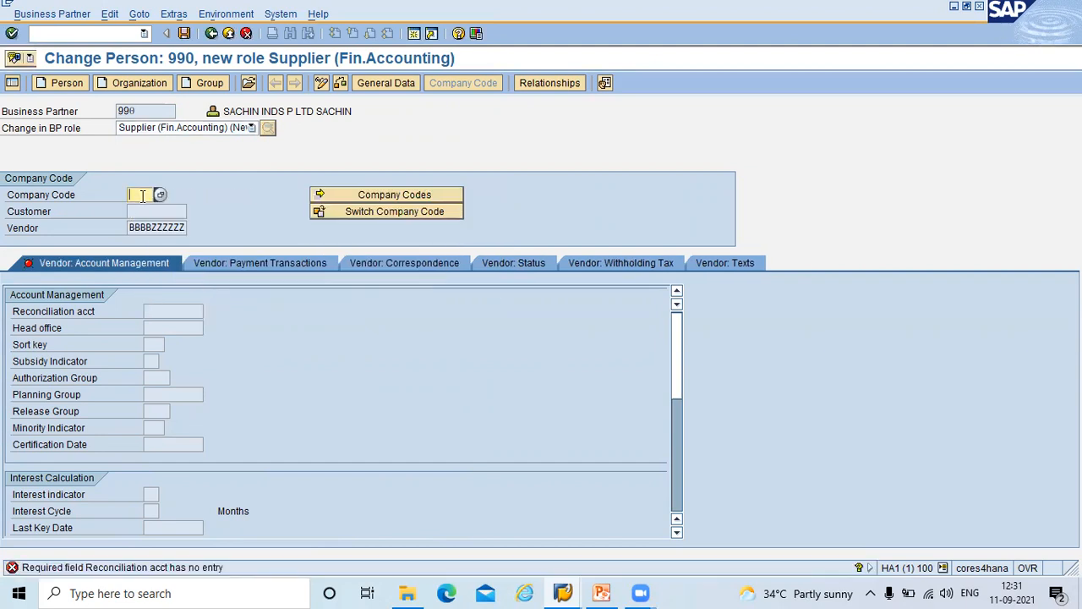
{"action": "type", "text": "1010"}
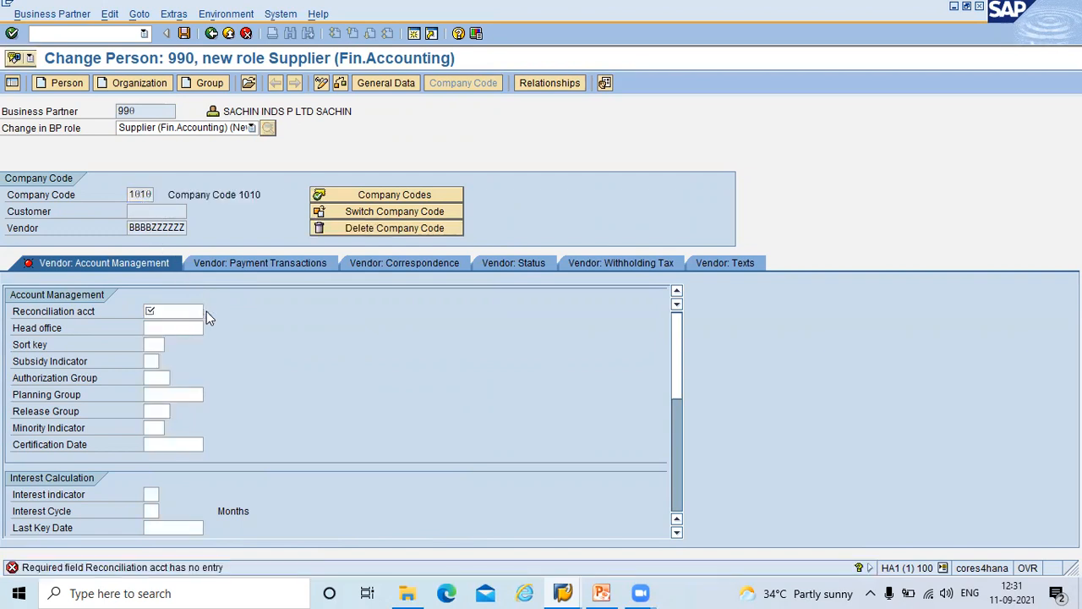
{"action": "type", "text": "12110000"}
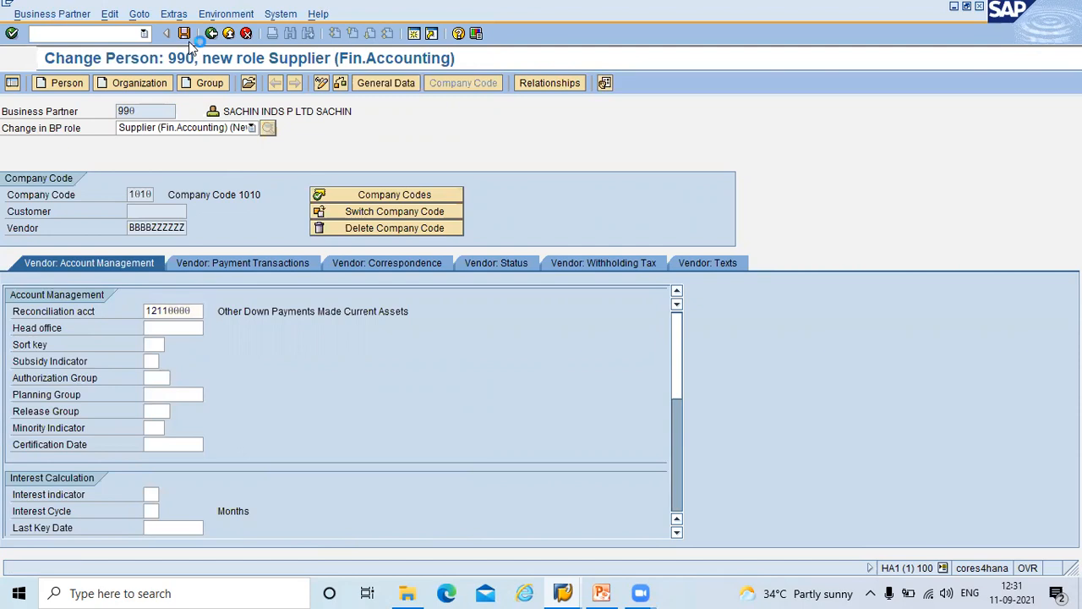
{"action": "left_click", "coordinate": [184, 33]}
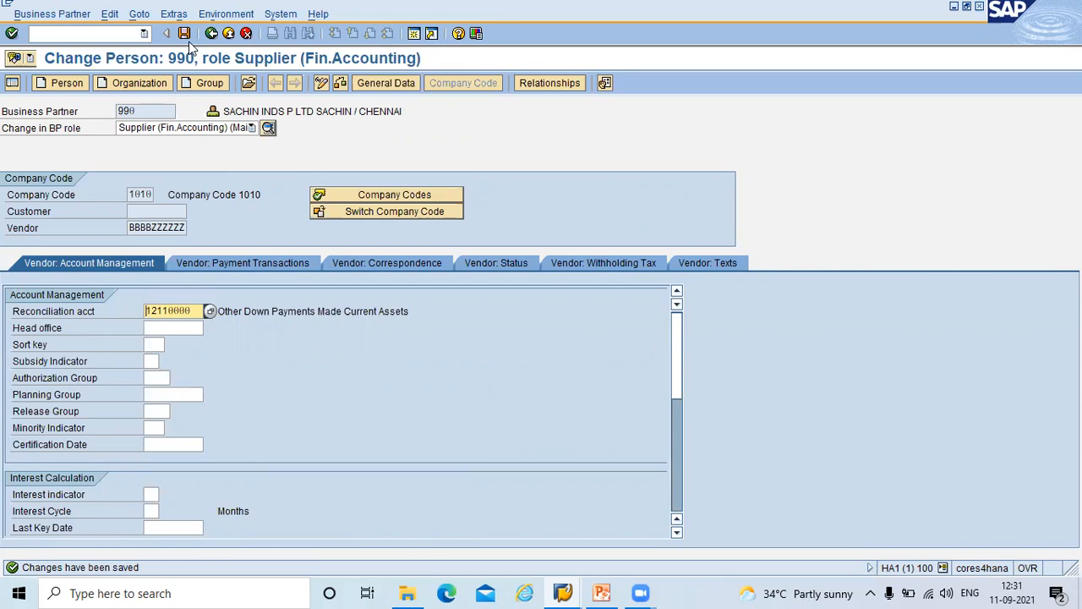
{"action": "mouse_move", "coordinate": [321, 83]}
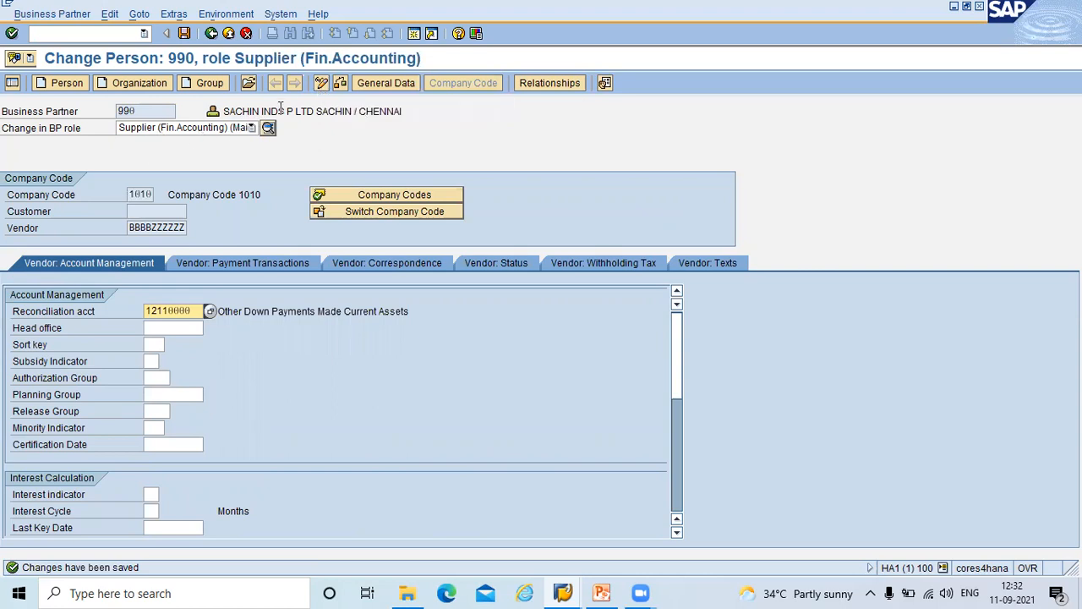
{"action": "mouse_move", "coordinate": [320, 83]}
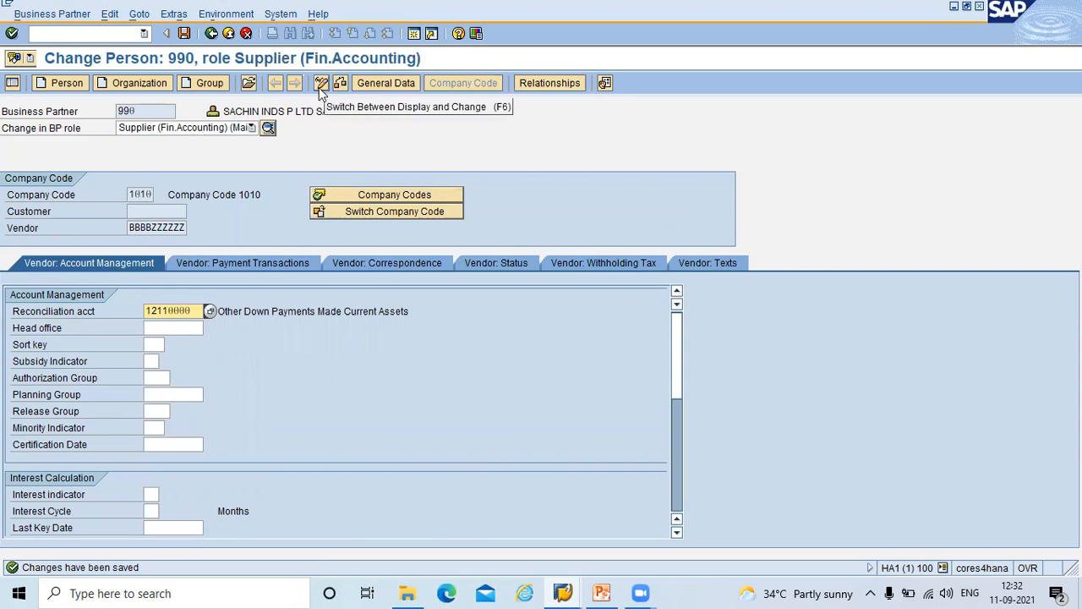
- Toggle partner 990 to display with Supplier (Fin.Accounting) role, then back to change mode
{"action": "left_click", "coordinate": [321, 83]}
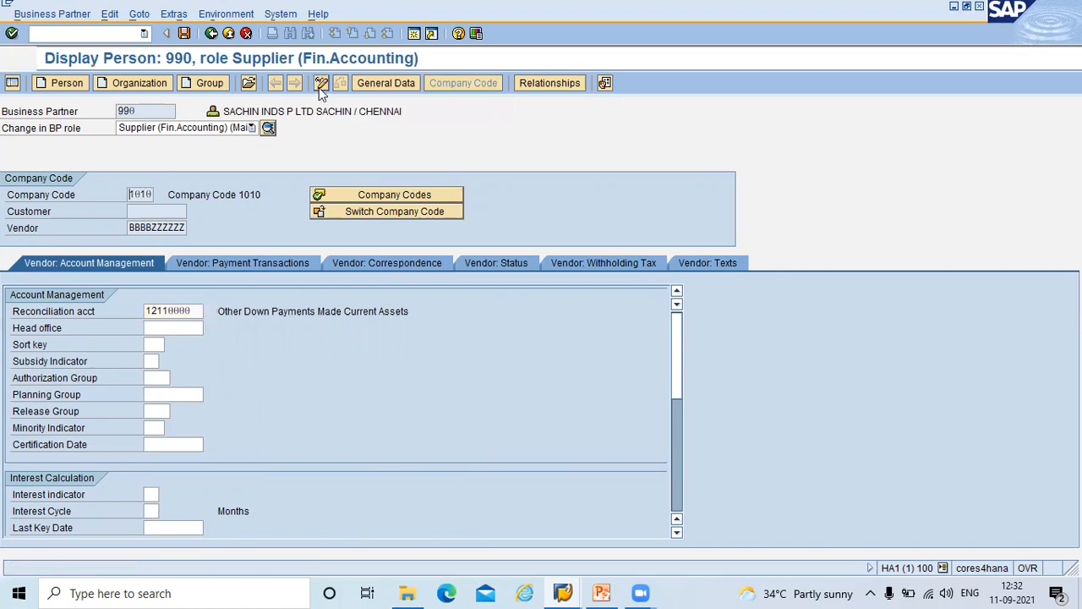
{"action": "left_click", "coordinate": [252, 127]}
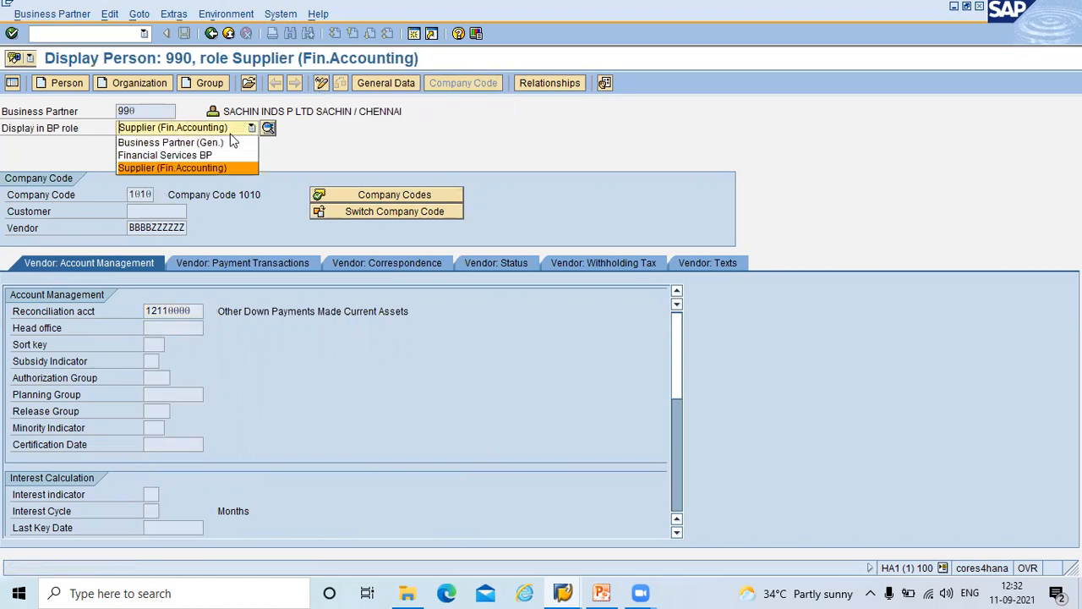
{"action": "left_click", "coordinate": [171, 167]}
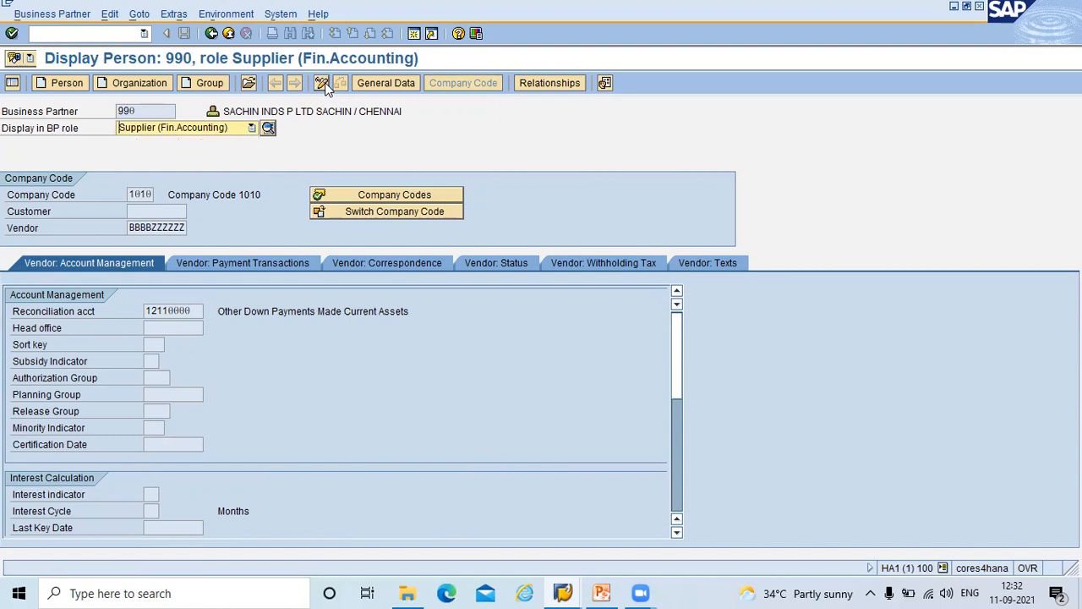
{"action": "left_click", "coordinate": [321, 83]}
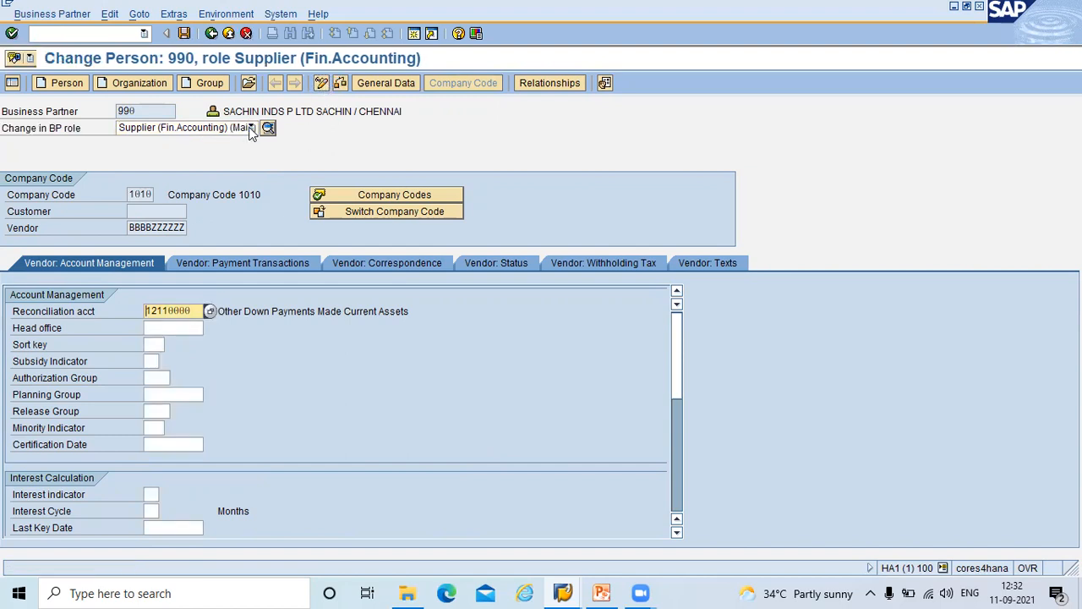
{"action": "left_click", "coordinate": [252, 128]}
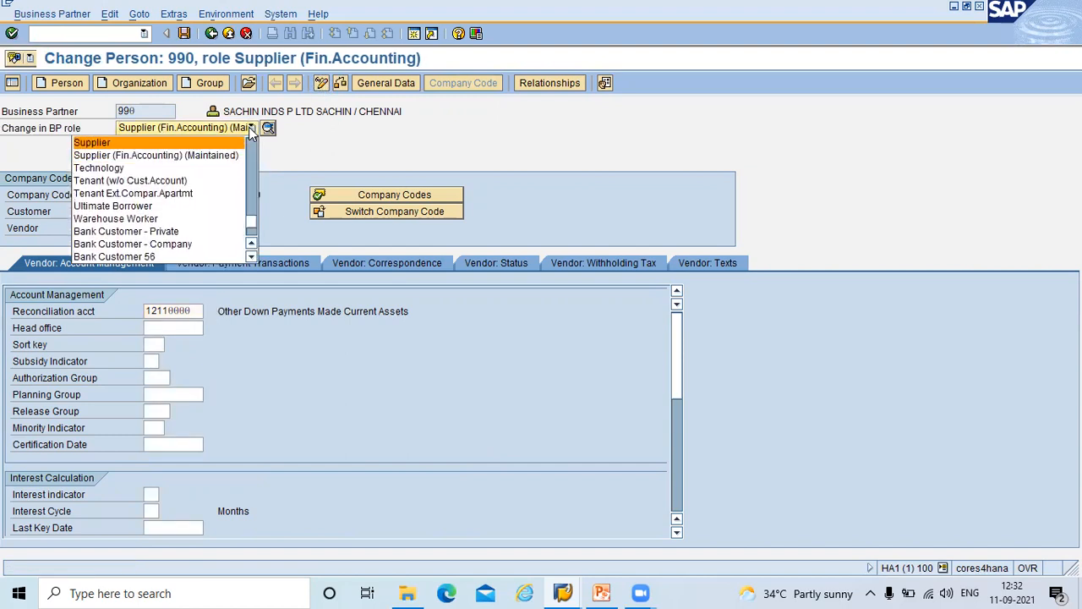
- Add the Supplier role with purchasing organization 1010 (Asha Enteprises 1) and save
{"action": "left_click", "coordinate": [92, 142]}
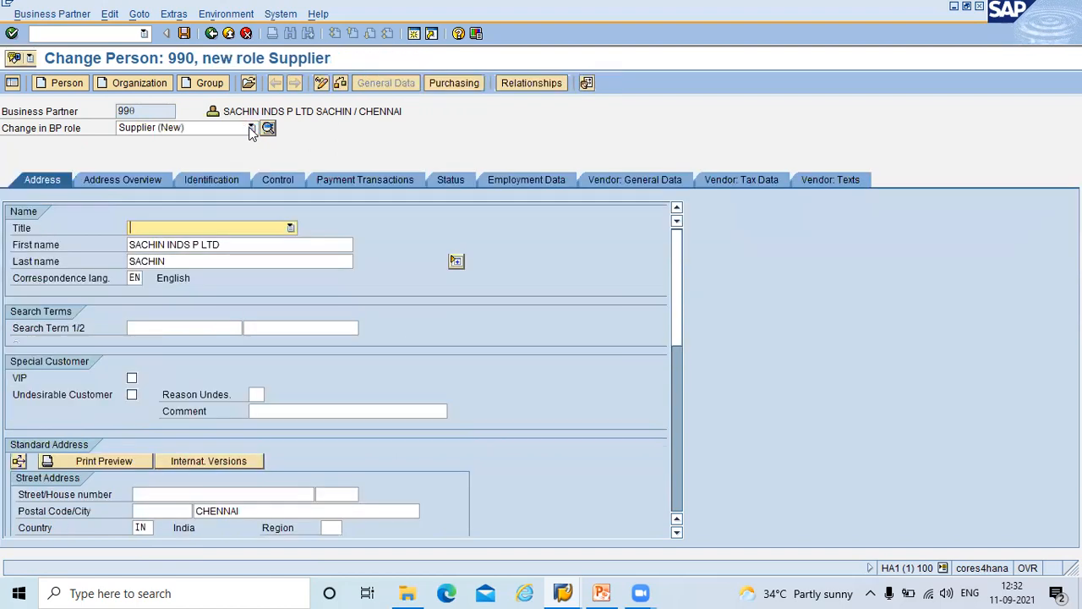
{"action": "mouse_move", "coordinate": [454, 83]}
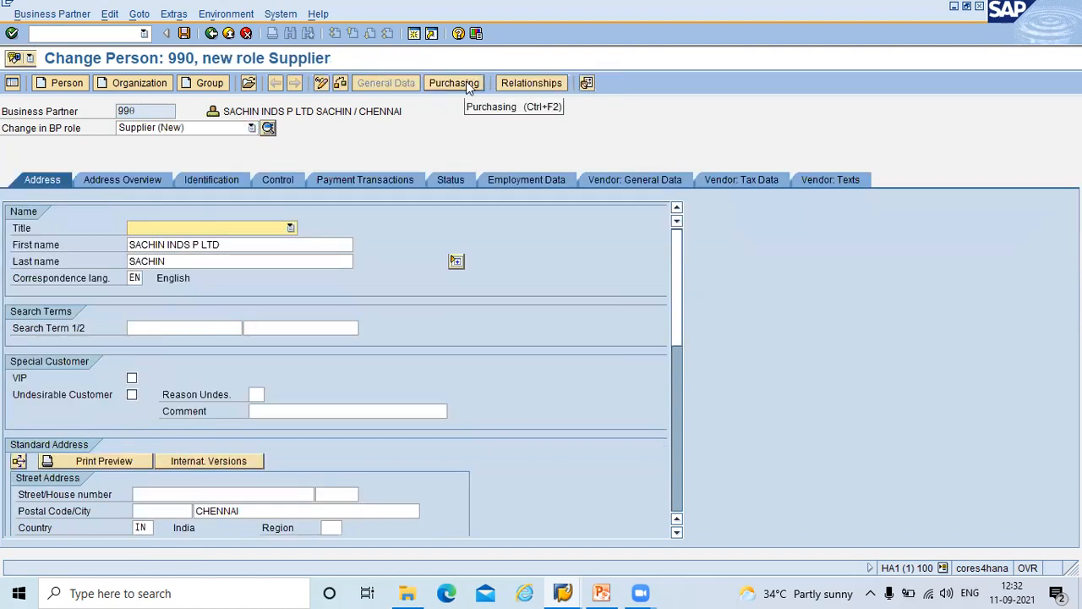
{"action": "left_click", "coordinate": [453, 83]}
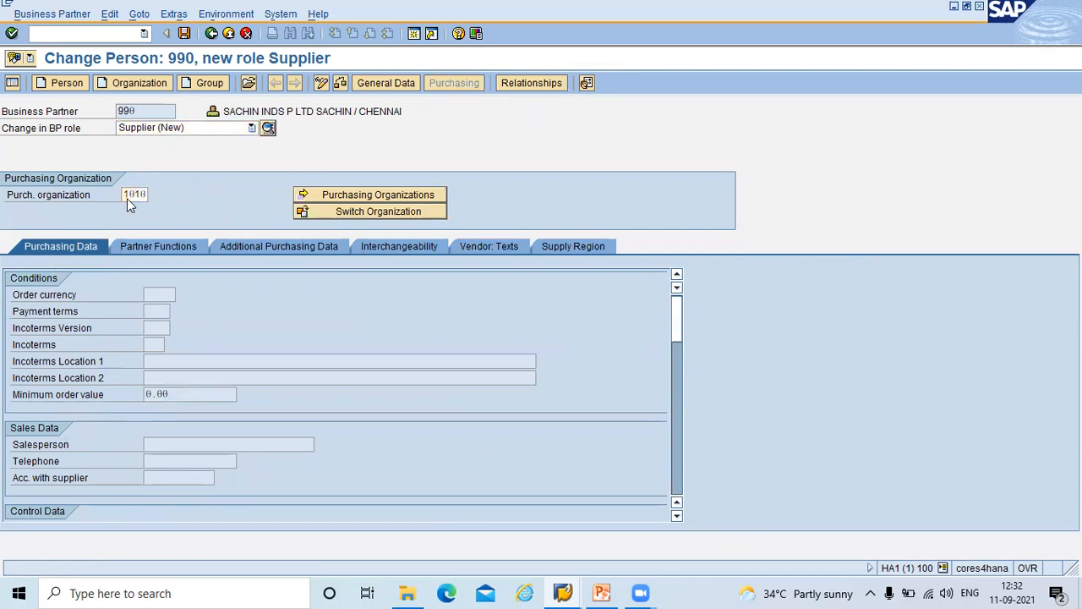
{"action": "left_click", "coordinate": [378, 194]}
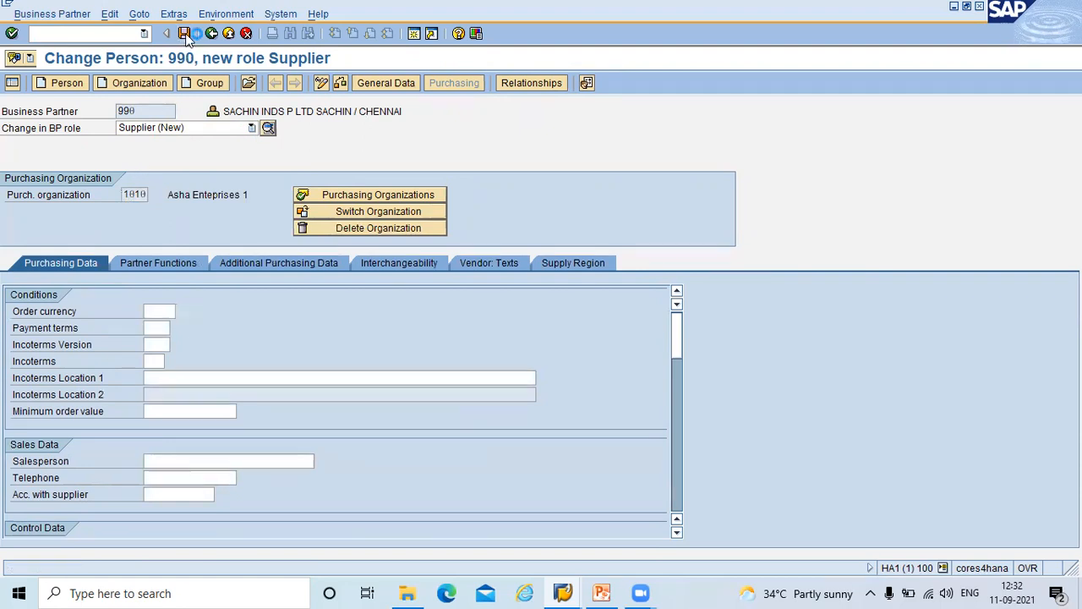
{"action": "left_click", "coordinate": [184, 33]}
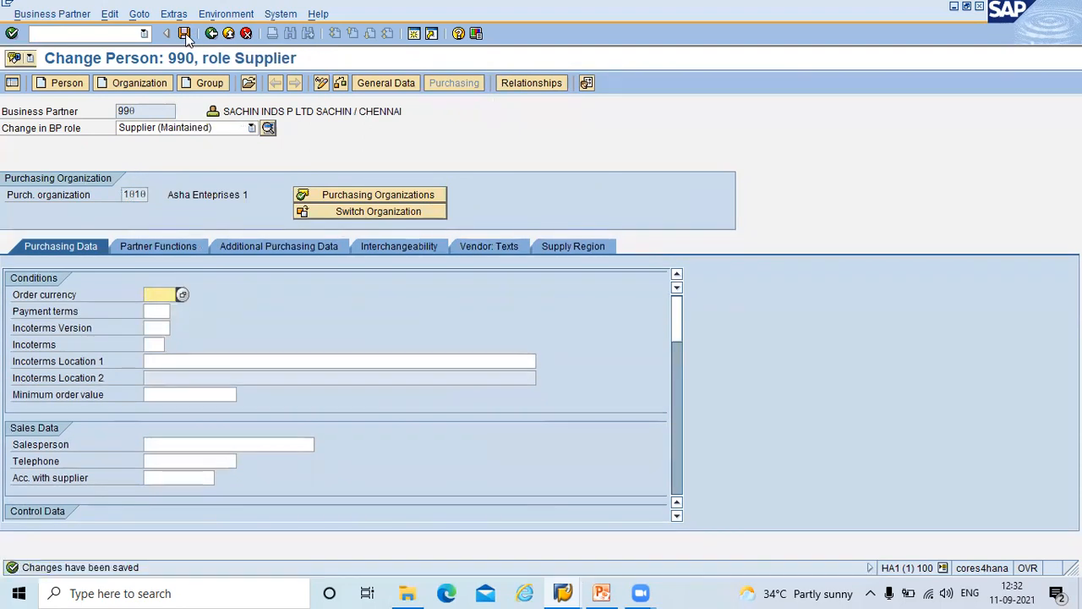
{"action": "mouse_move", "coordinate": [229, 33]}
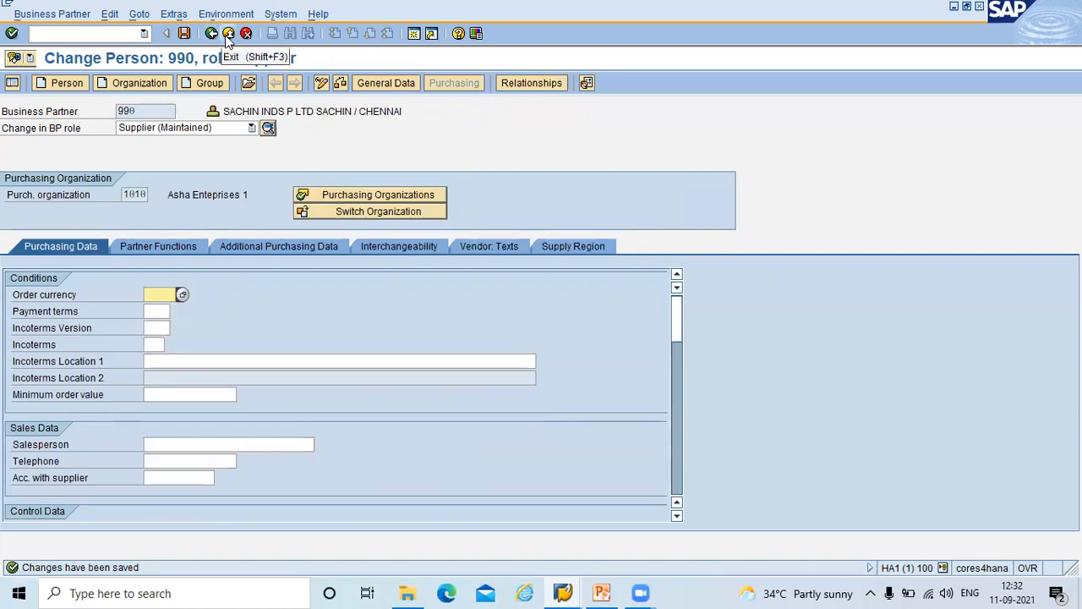
- Exit the partner record and search Business Partner by Number for 990, finding SACHIN INDS P LTD / CHENNAI
{"action": "left_click", "coordinate": [230, 33]}
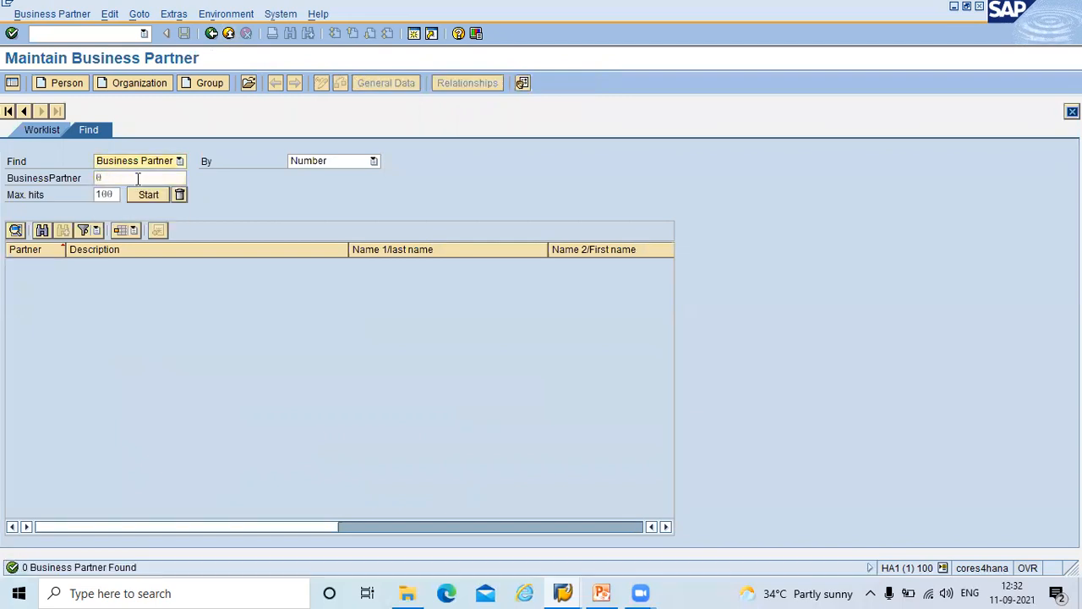
{"action": "left_click", "coordinate": [179, 160]}
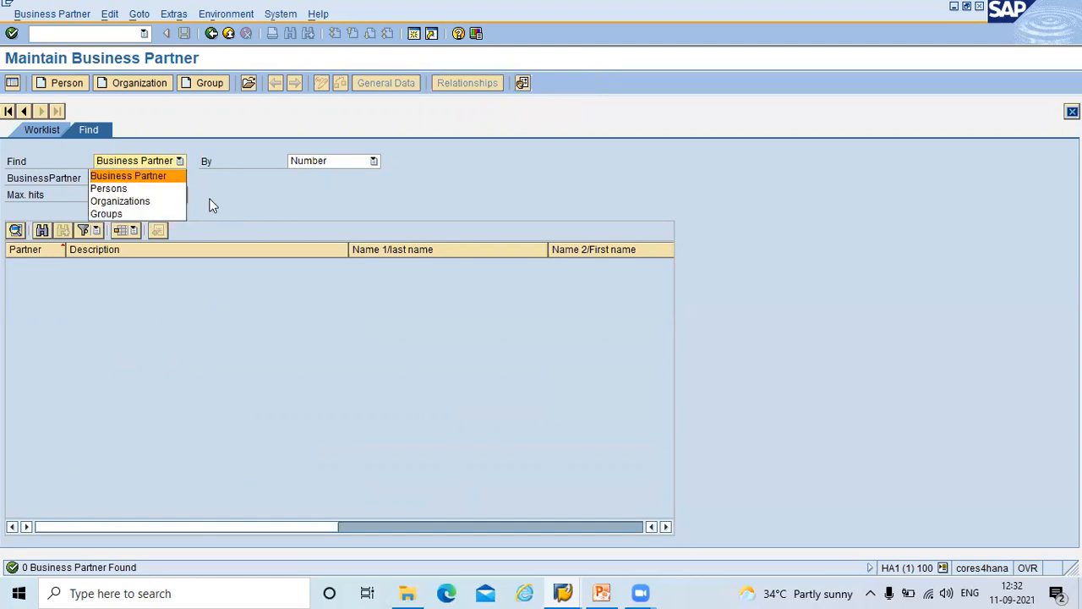
{"action": "left_click", "coordinate": [128, 175]}
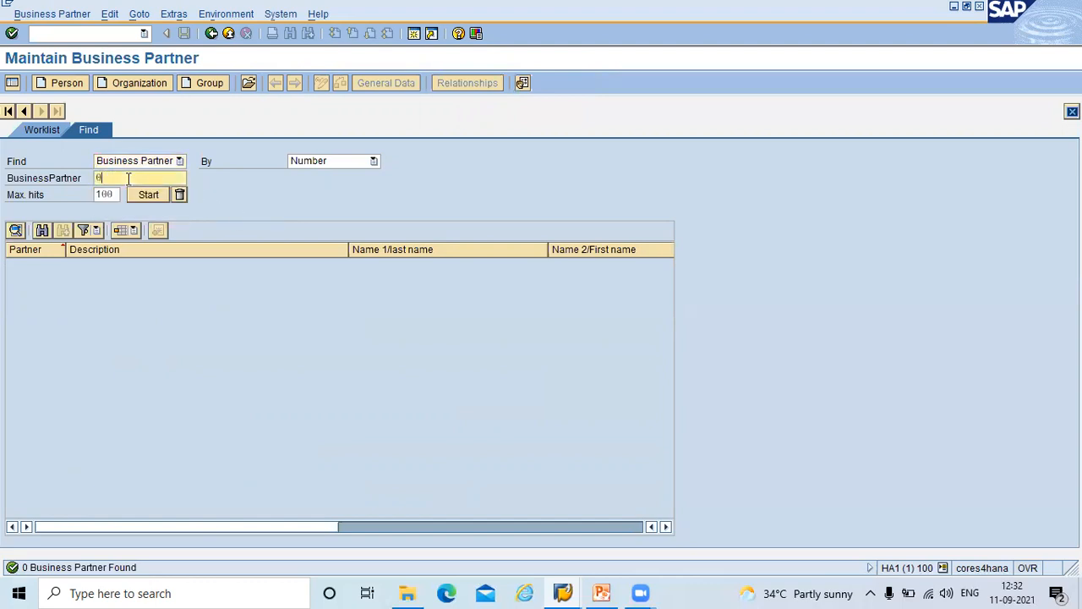
{"action": "left_click", "coordinate": [148, 194]}
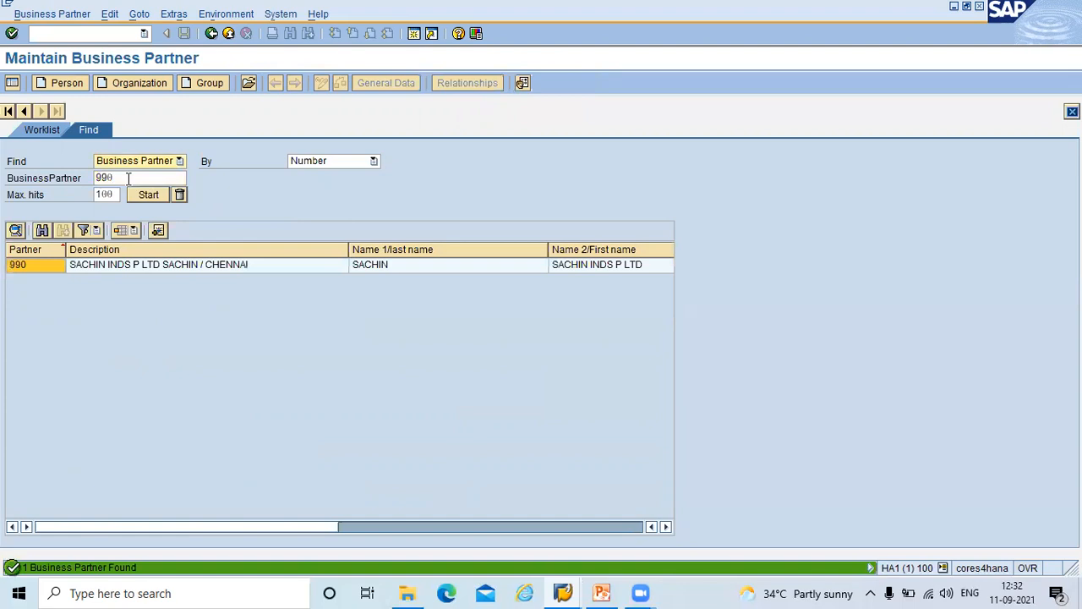